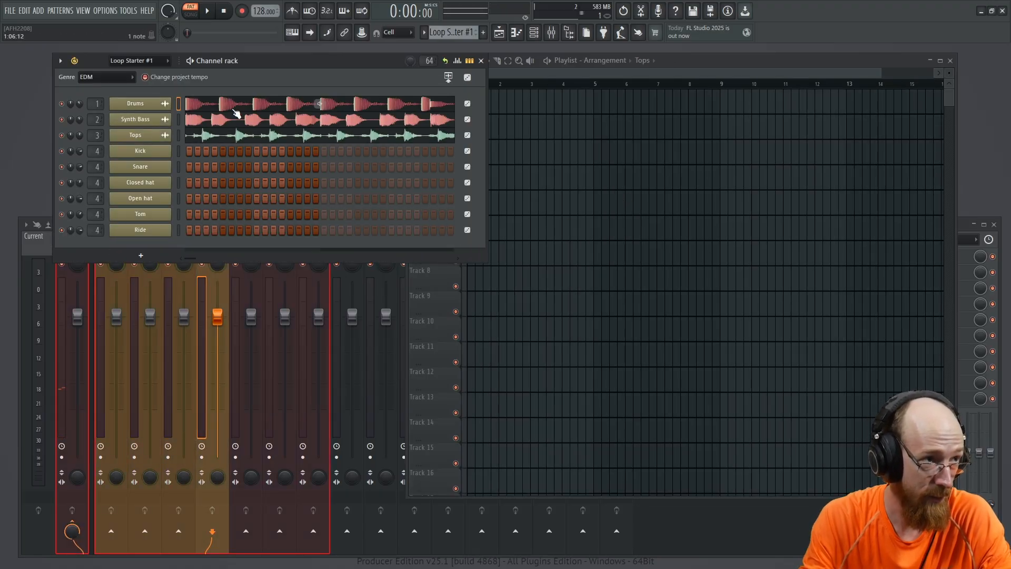
Randomize the Loop Starter's samples with the dice and start the loop playing.
left_click(107, 77)
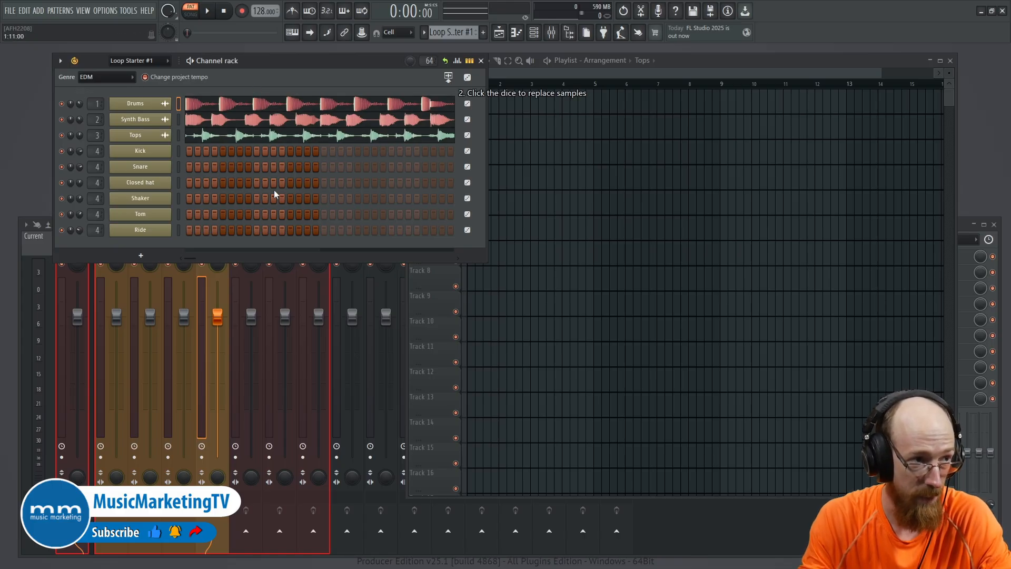
left_click(208, 12)
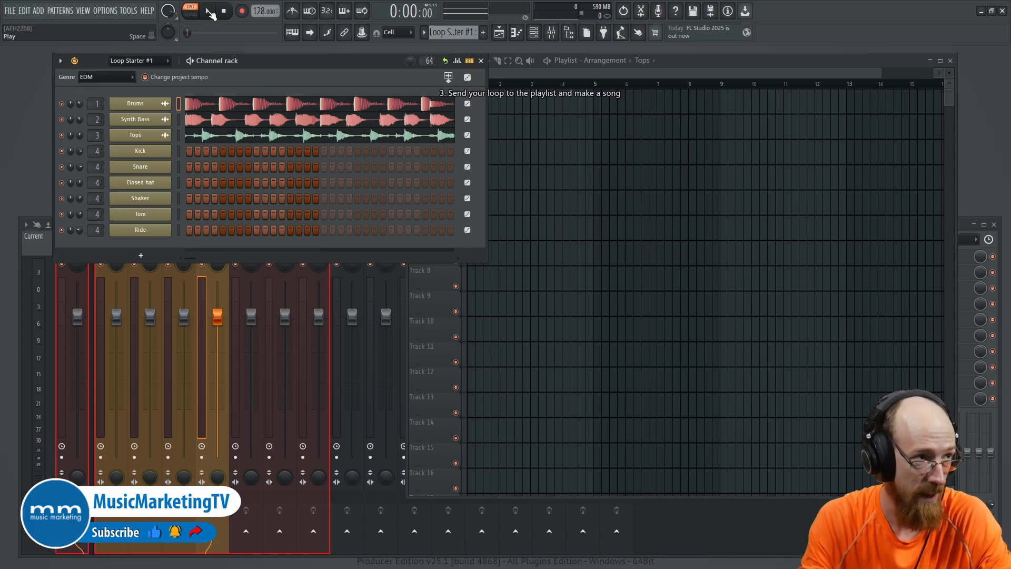
left_click(207, 11)
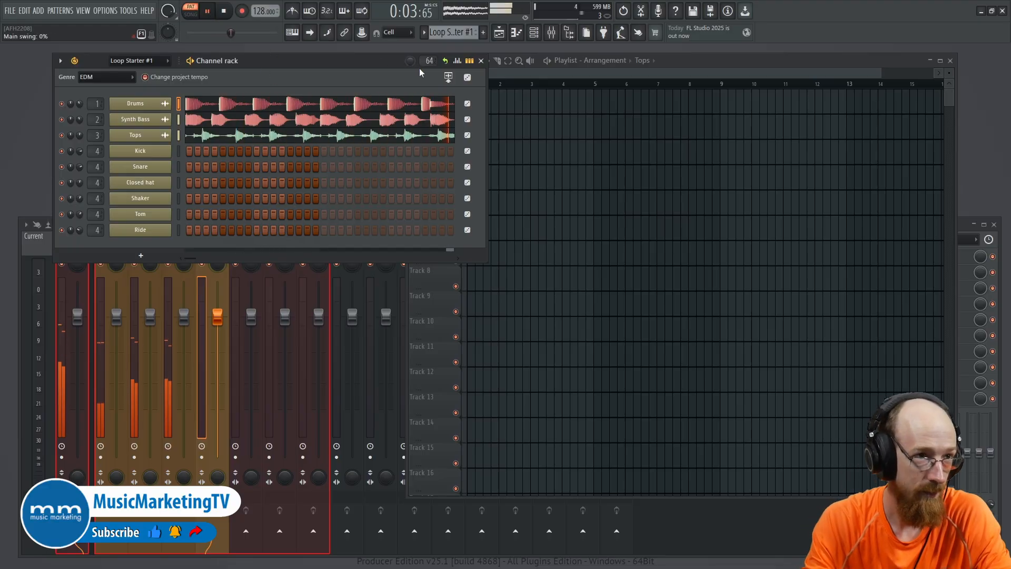
mouse_move(448, 77)
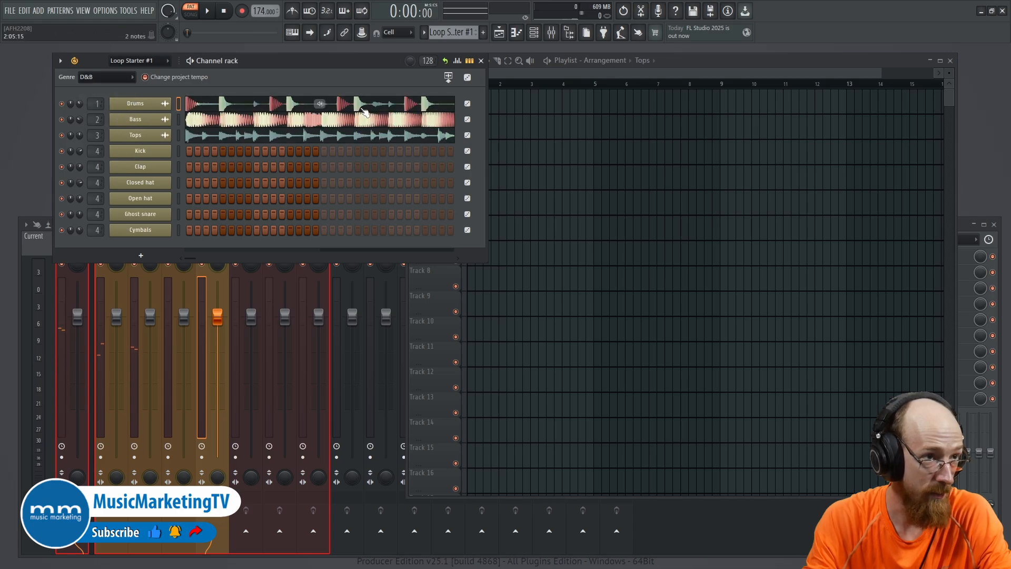
Audition the D&B loop, then the Trap loop at 140 BPM.
left_click(208, 11)
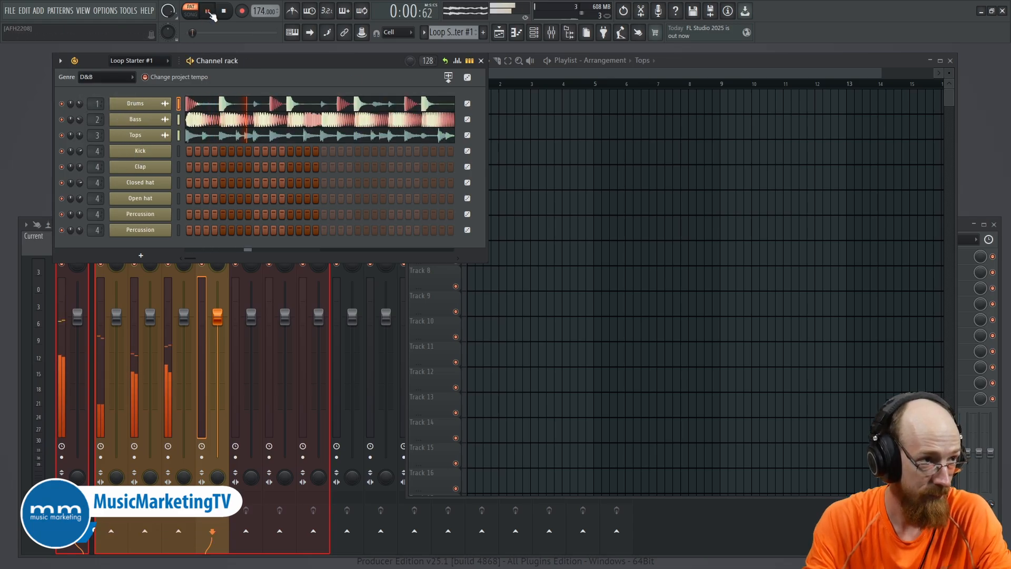
left_click(208, 11)
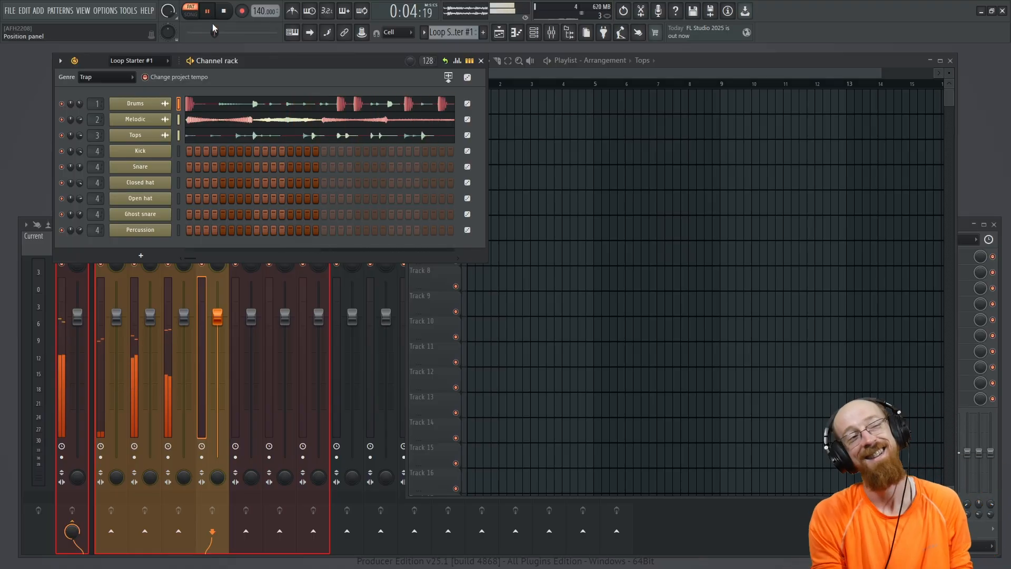
Generate new step patterns for all Trap loop channels and play them back.
left_click(207, 11)
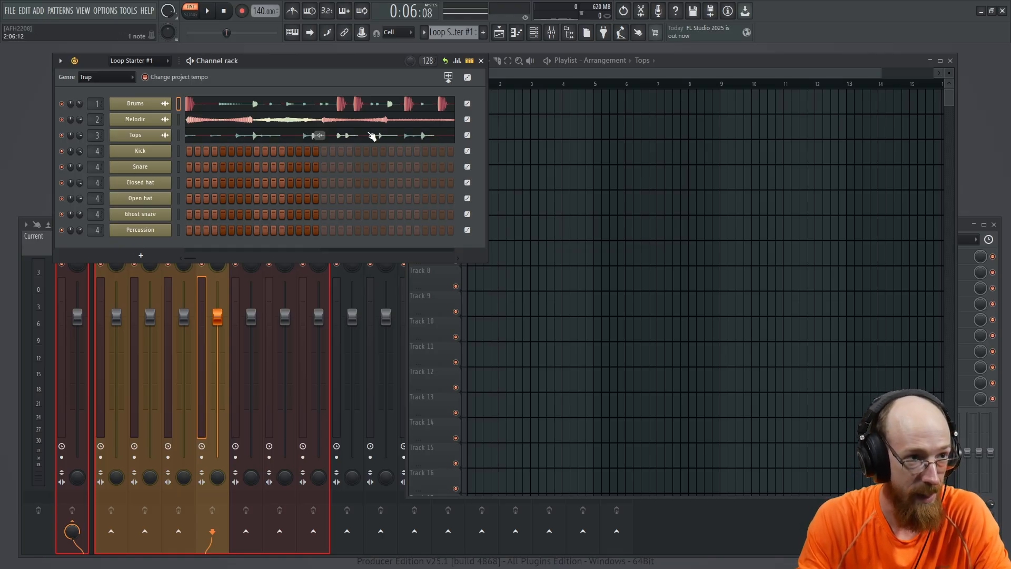
left_click(471, 60)
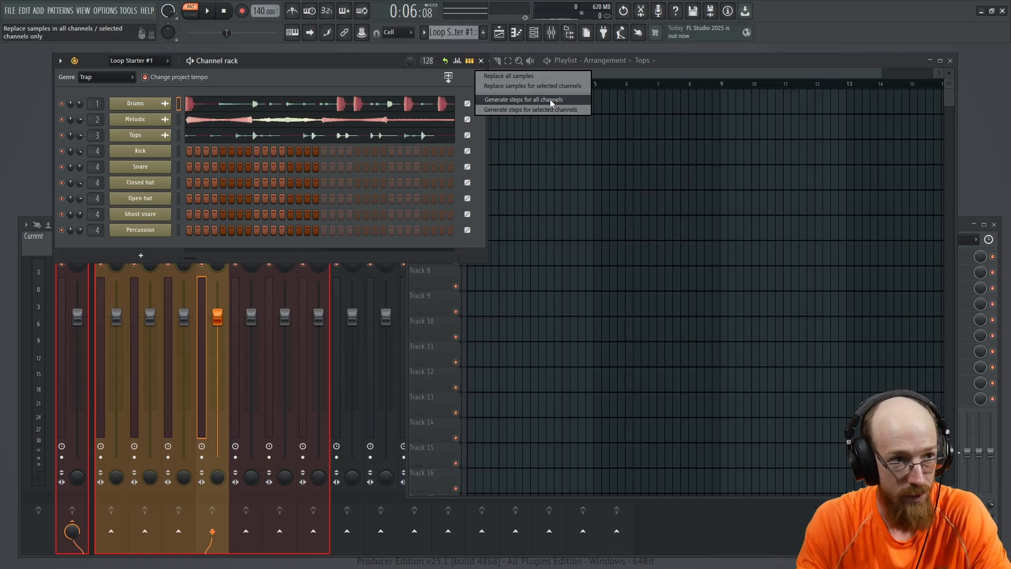
left_click(522, 100)
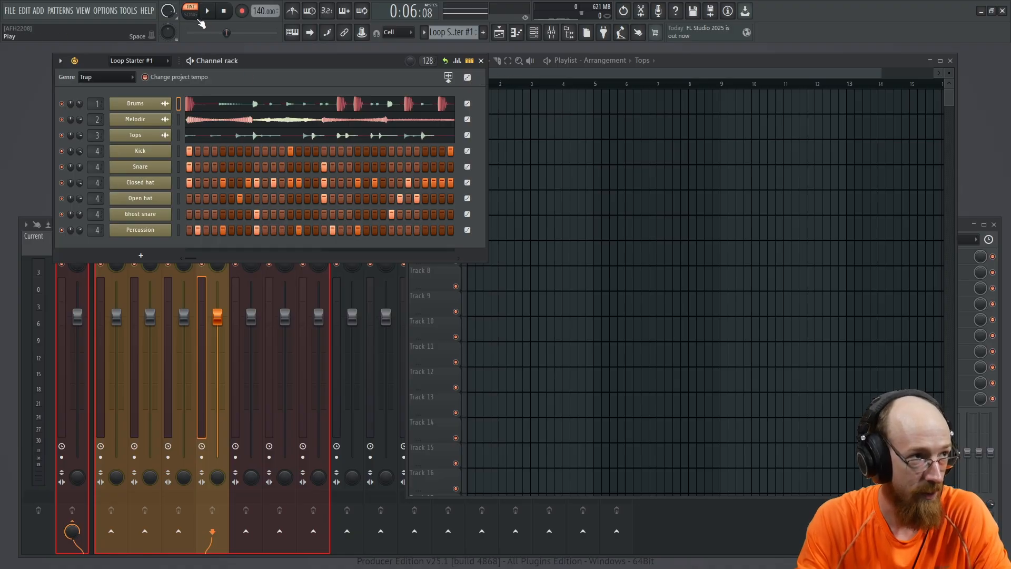
left_click(207, 11)
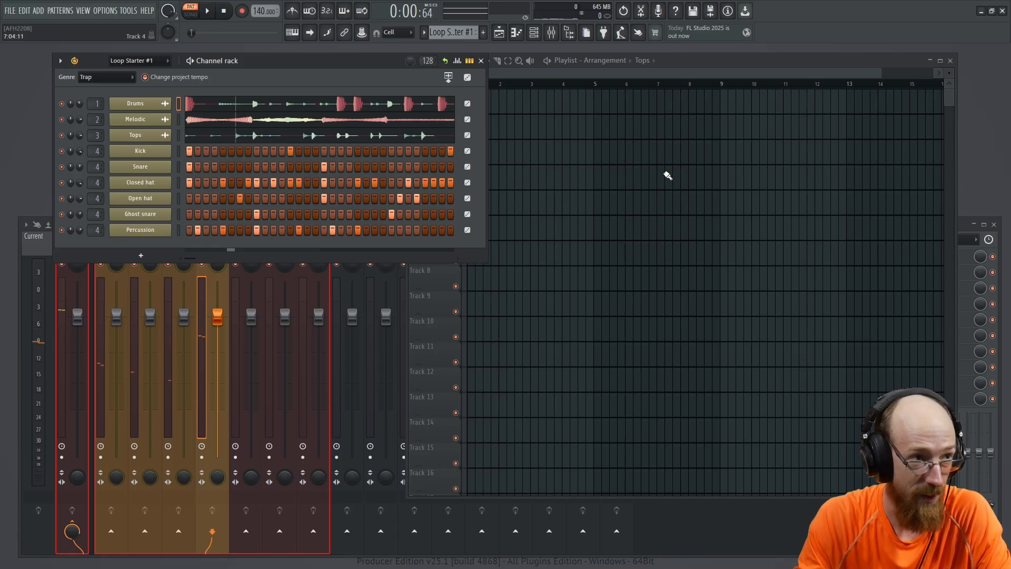
Set the genre to D&B, generate fresh drum steps, and briefly audition the loop.
left_click(132, 77)
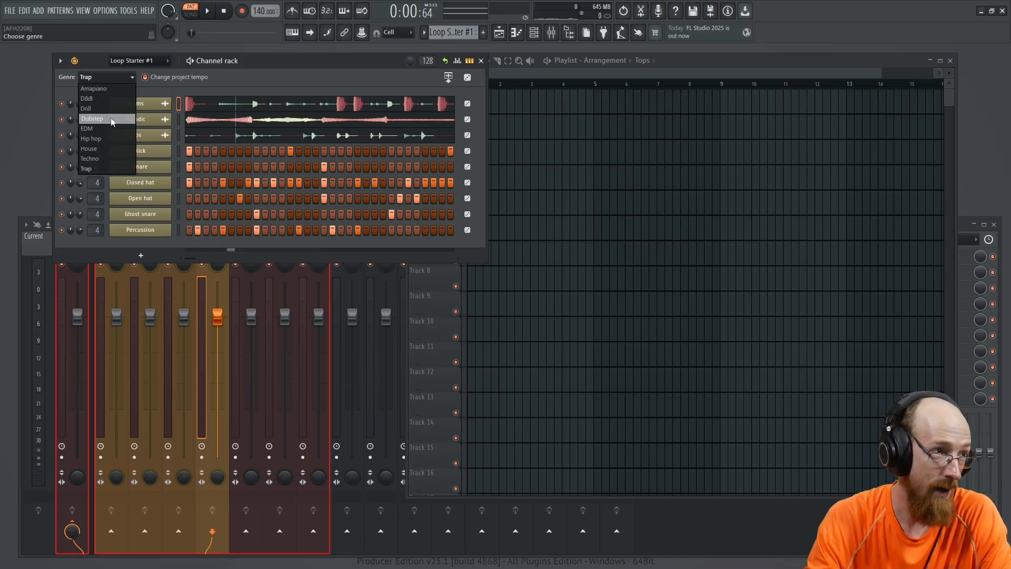
mouse_move(119, 101)
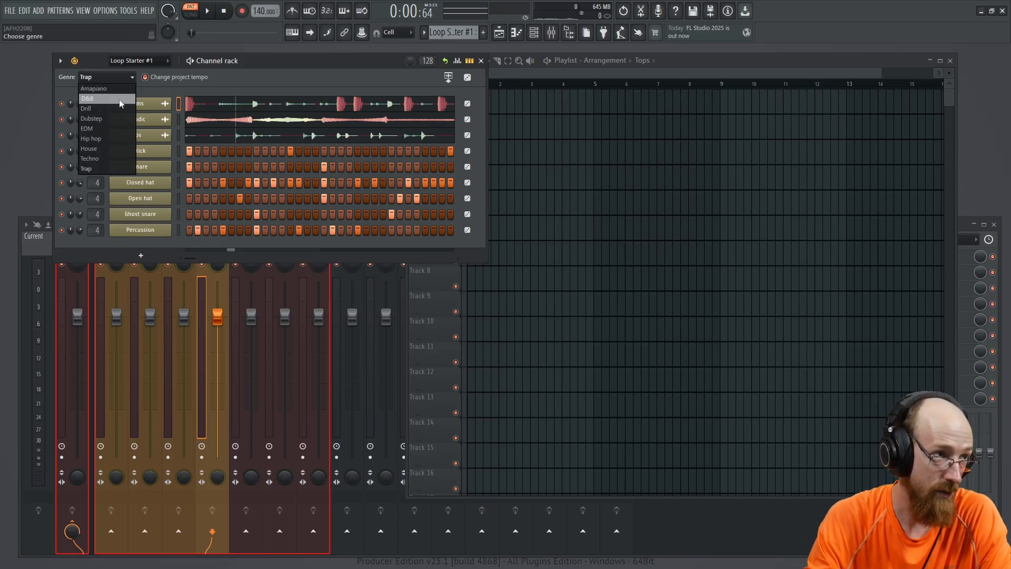
left_click(88, 97)
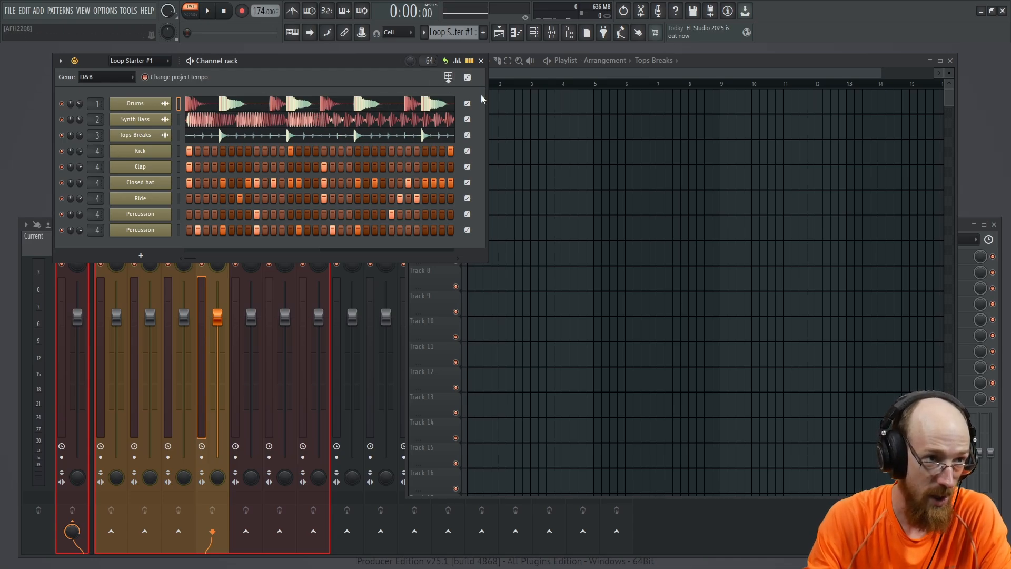
left_click(467, 78)
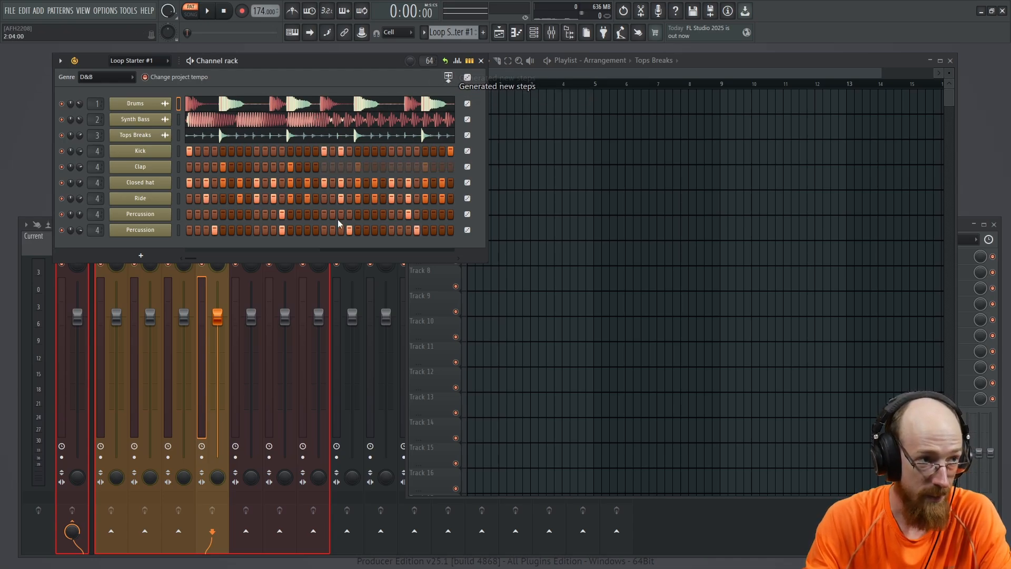
left_click(206, 11)
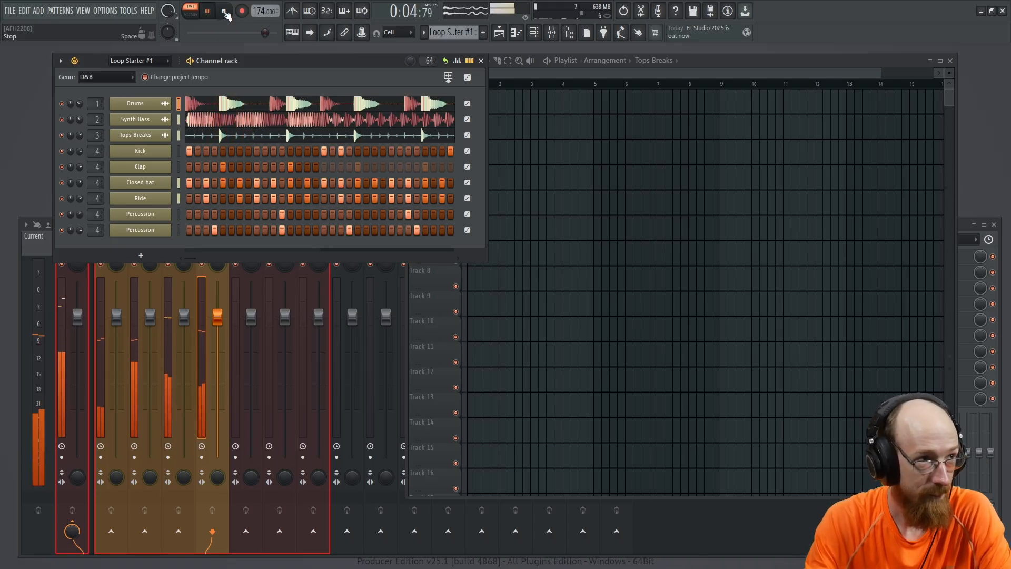
left_click(225, 11)
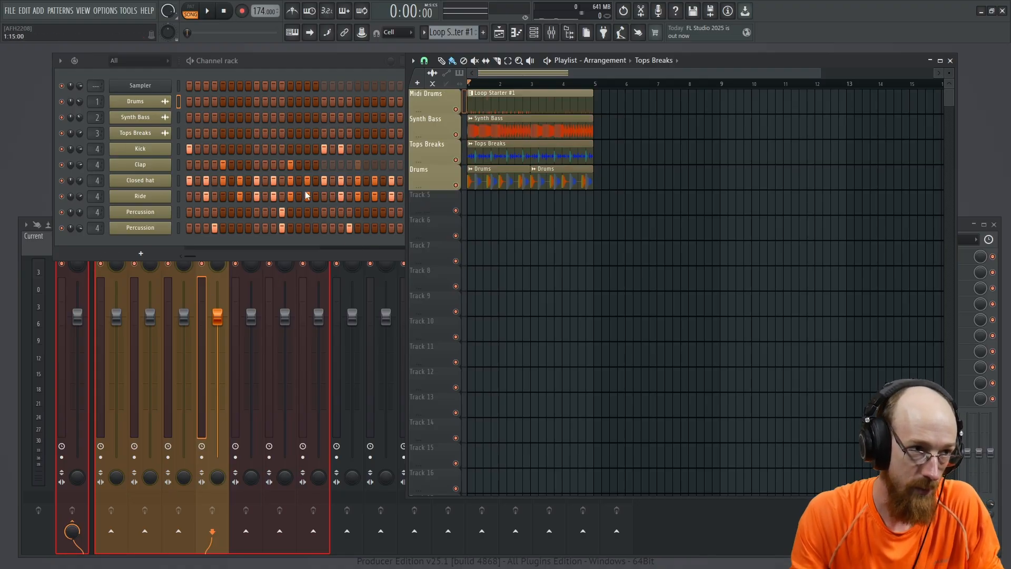
mouse_move(74, 60)
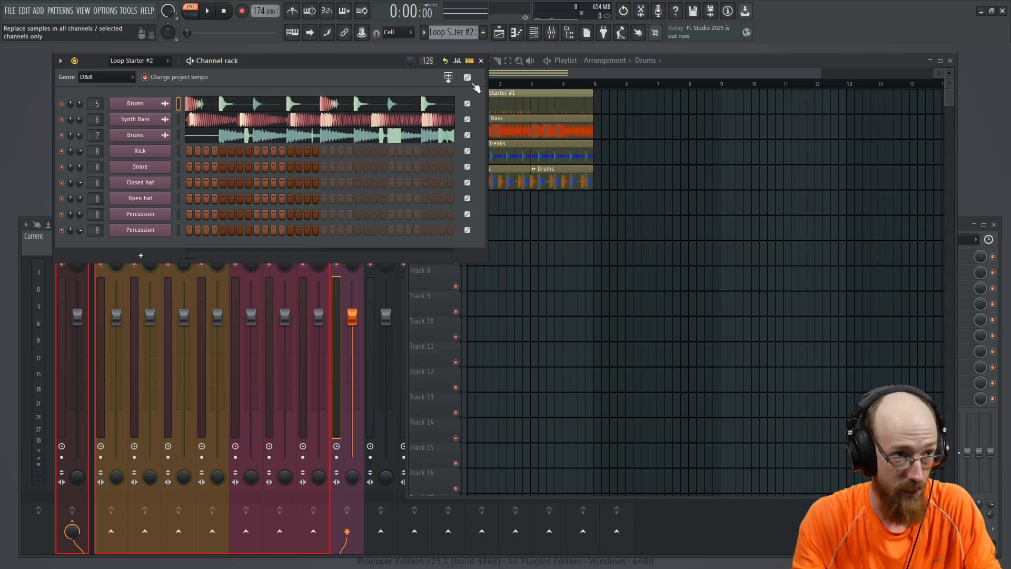
Generate steps for all channels of Loop Starter #2 and send it to the playlist.
left_click(467, 77)
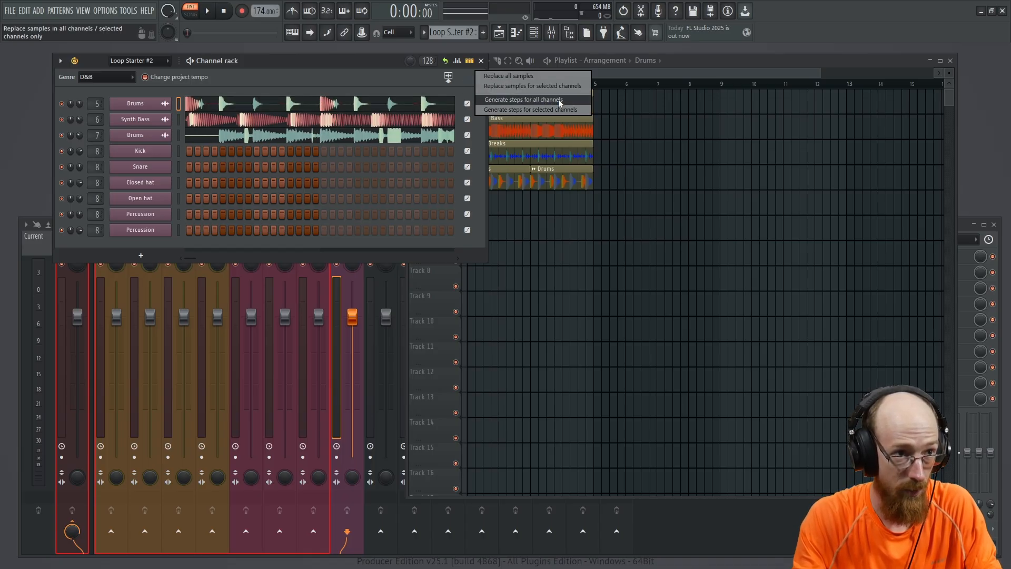
left_click(521, 100)
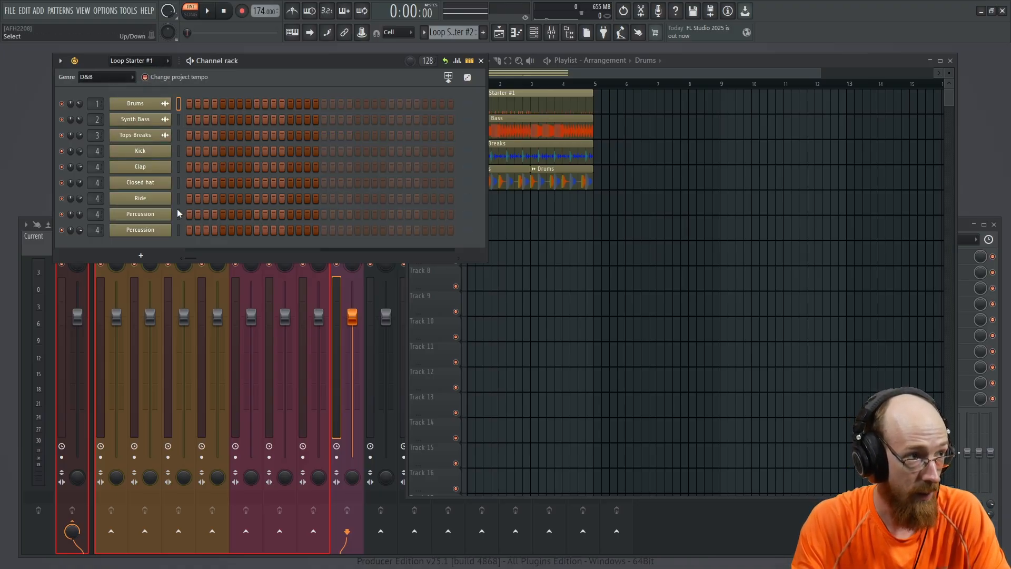
left_click(167, 60)
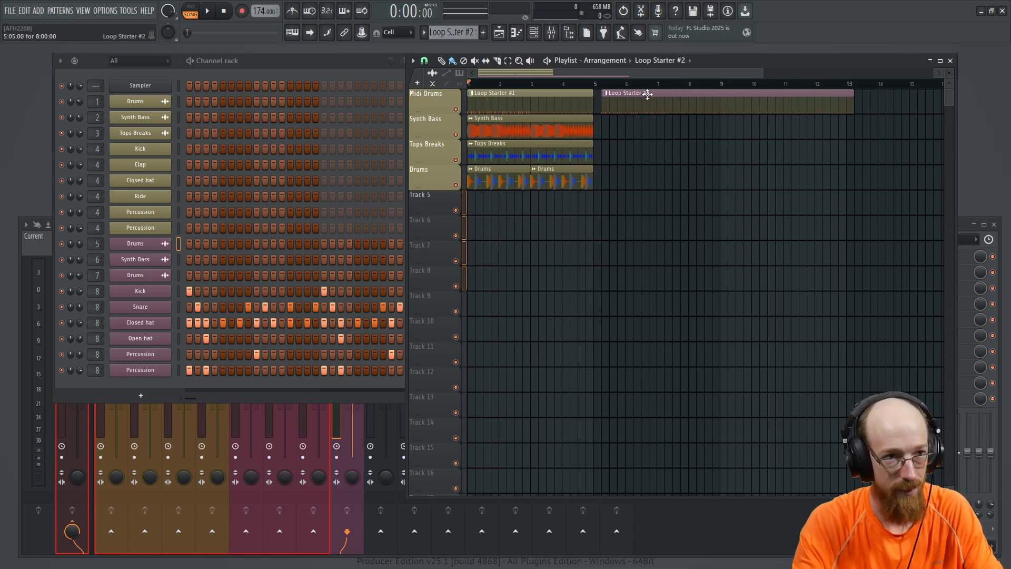
Play the arrangement of Loop Starter #1 twice followed by Loop Starter #2.
left_click(206, 11)
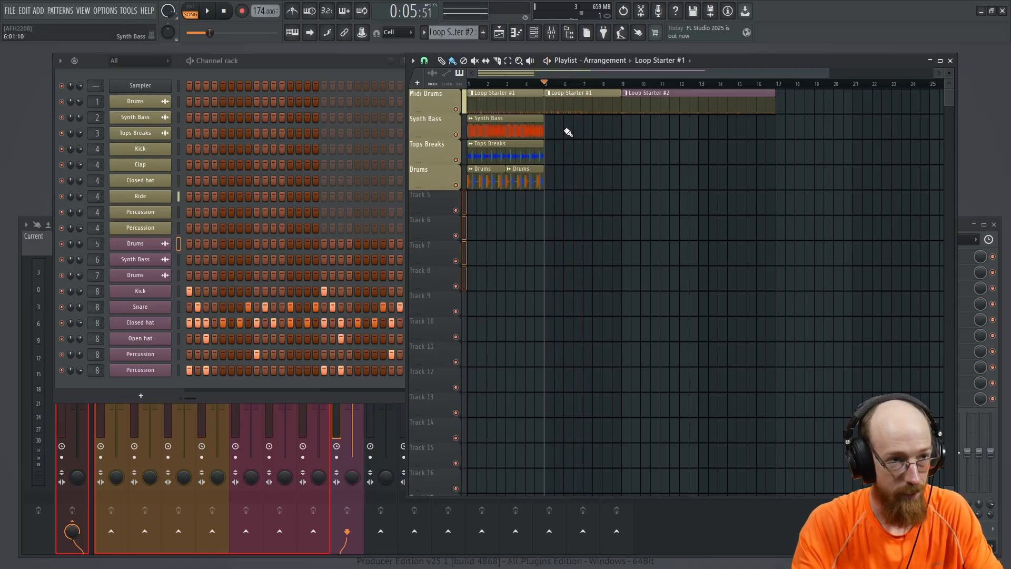
Open the Synth Bass channel settings and pick an option from the waveform's context menu.
double_click(505, 129)
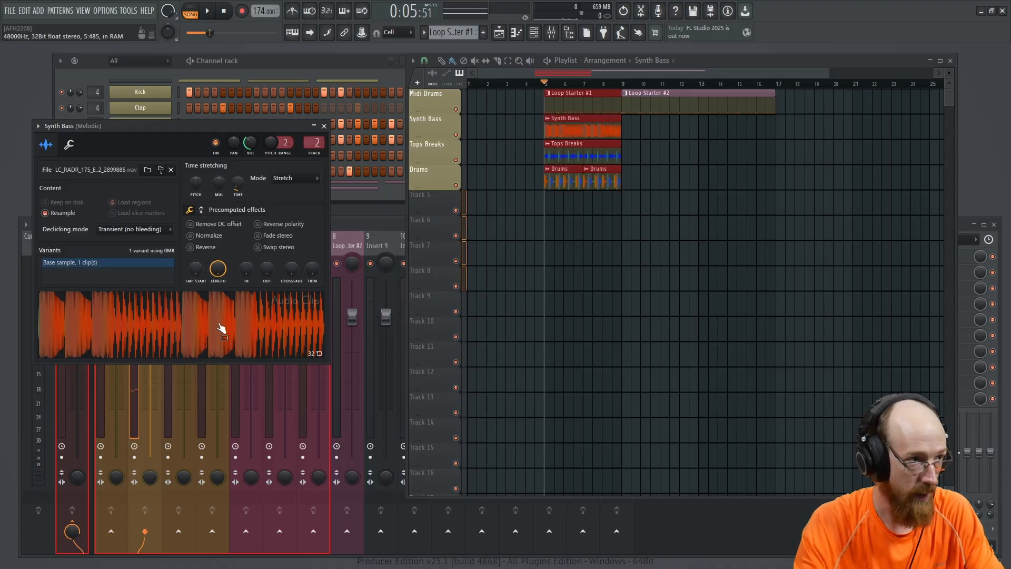
right_click(219, 328)
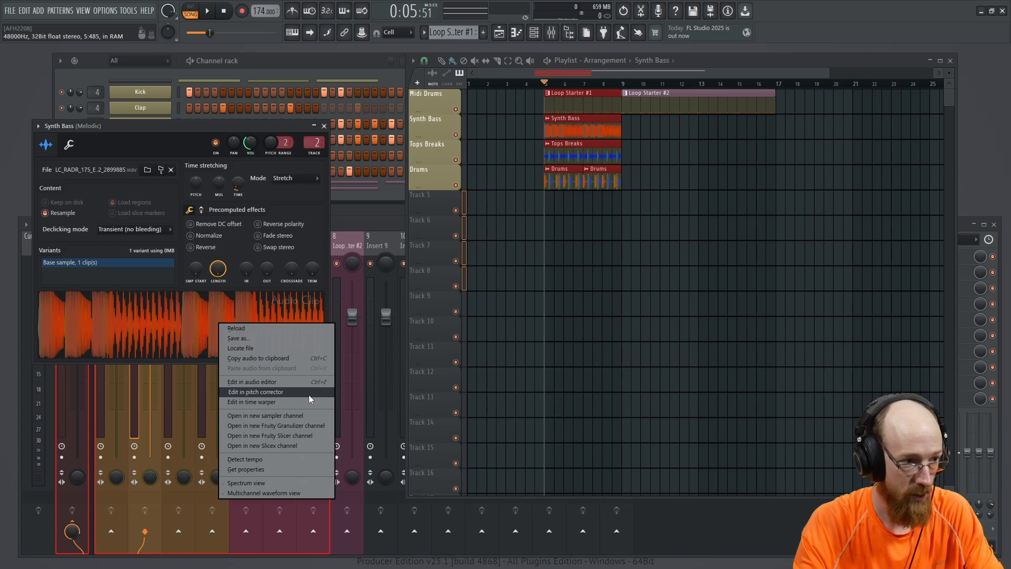
left_click(256, 392)
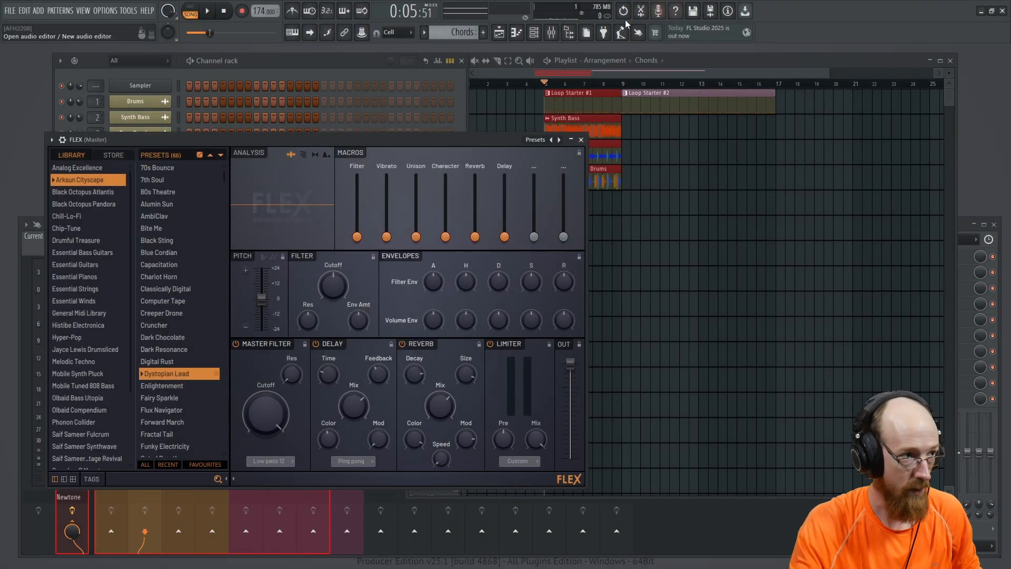
mouse_move(156, 361)
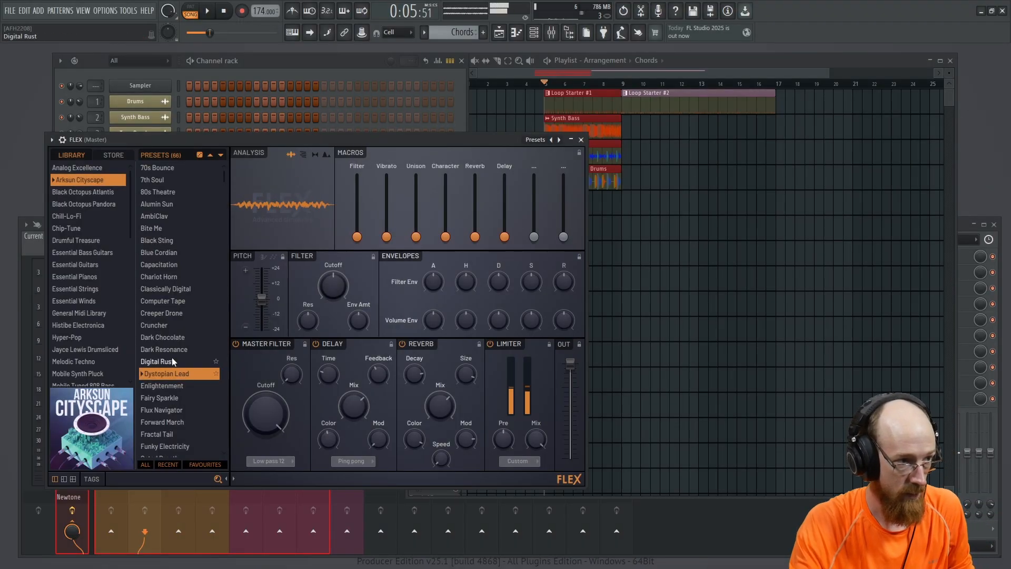
Dump the last 2 minutes of played chord notes into the FLEX pattern's piano roll.
left_click(579, 139)
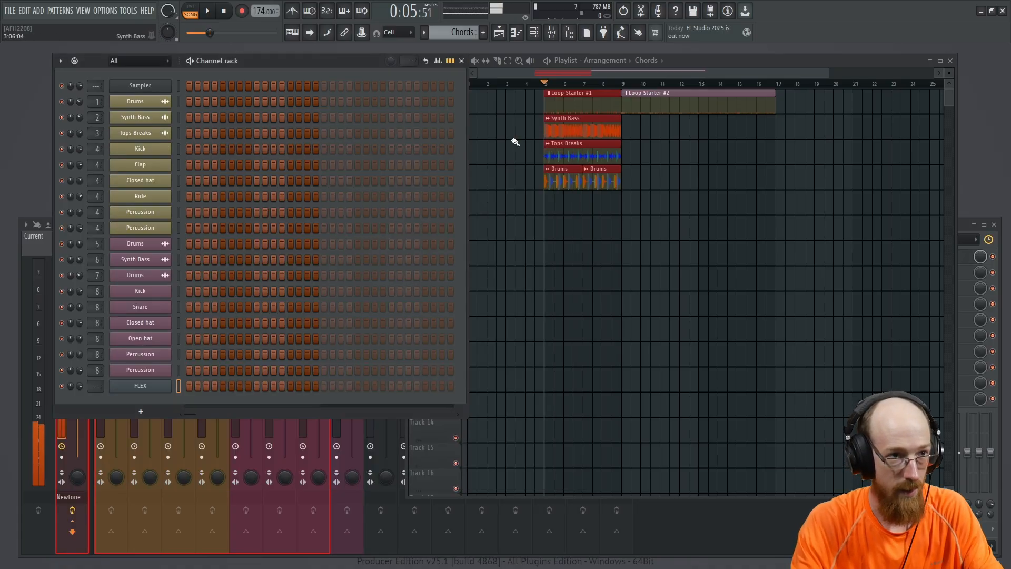
left_click(129, 10)
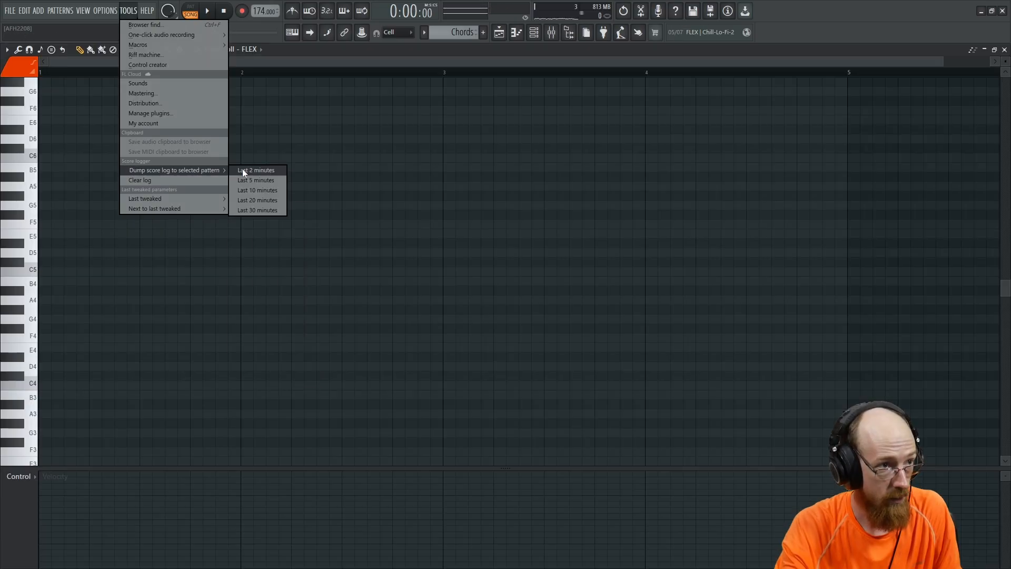
left_click(255, 169)
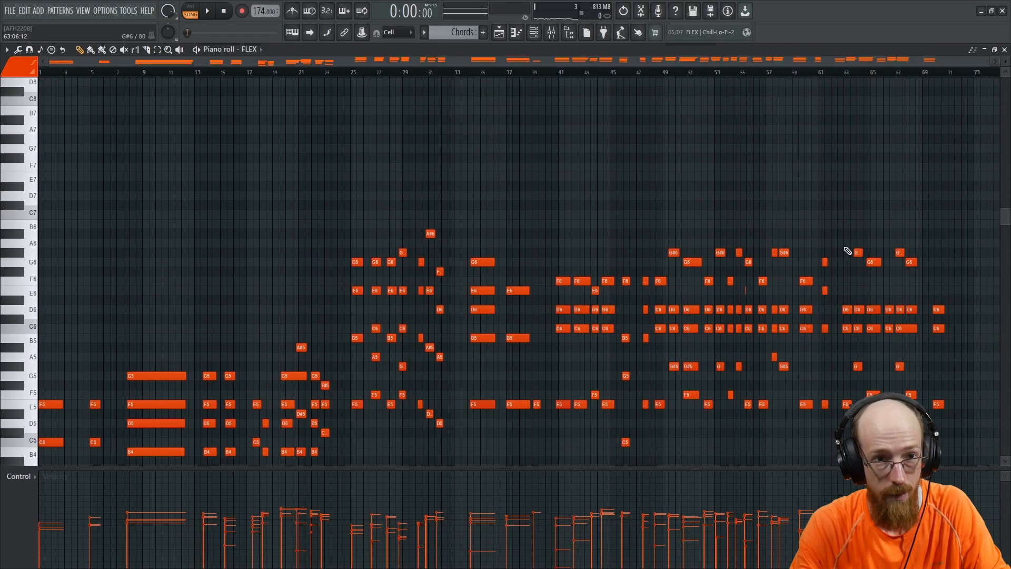
left_click(207, 11)
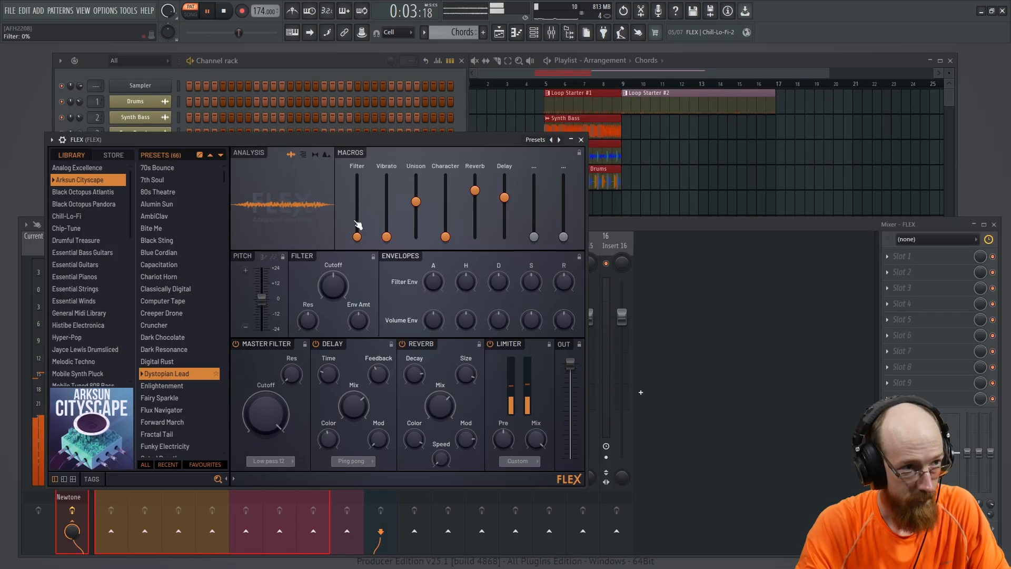
Raise and fine-tune the Filter macro to brighten the chords.
left_click_drag(357, 237, 357, 198)
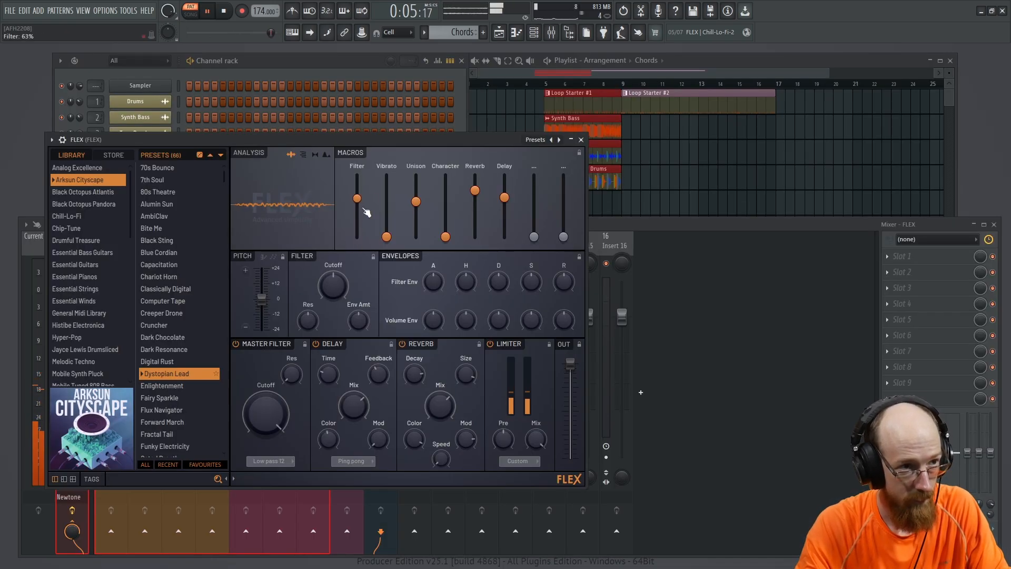
left_click_drag(474, 198, 474, 178)
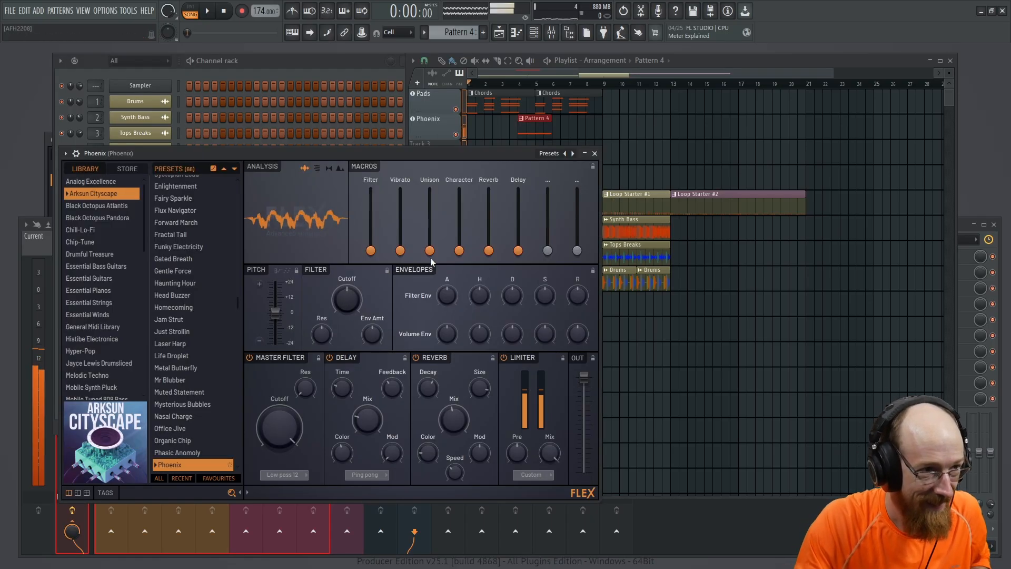
left_click_drag(370, 250, 370, 193)
type("Sun")
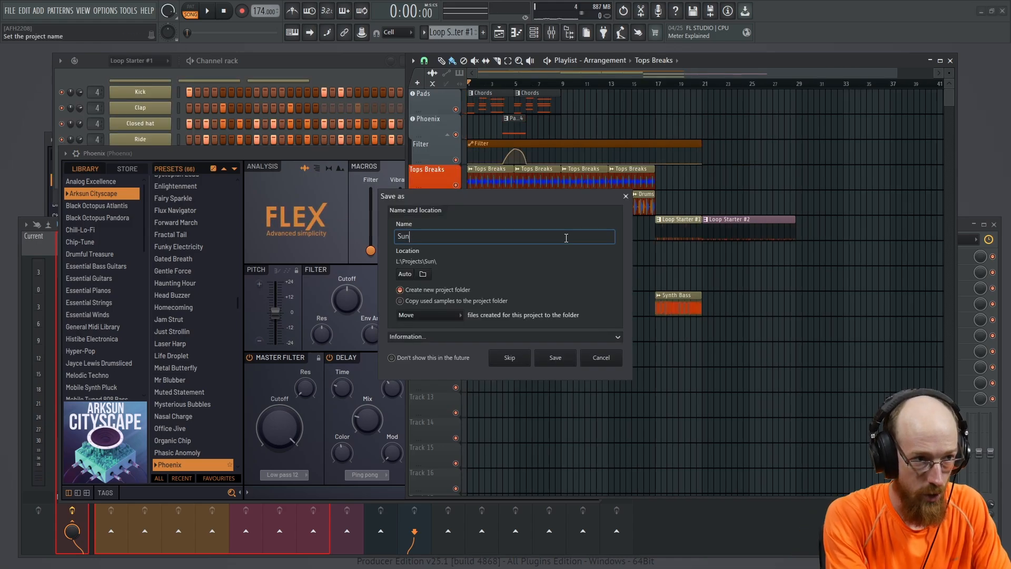
Enter 'Sun Down' as the project name in the Save as dialog.
left_click(555, 357)
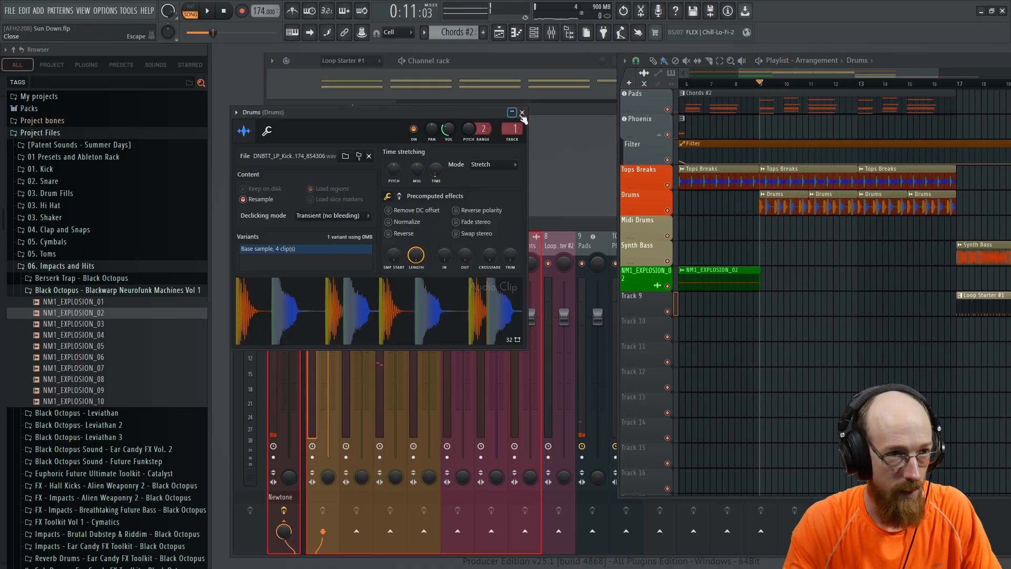
Close the Drums sample settings and switch Parametric EQ 2's band 7 to Low shelf.
left_click(522, 113)
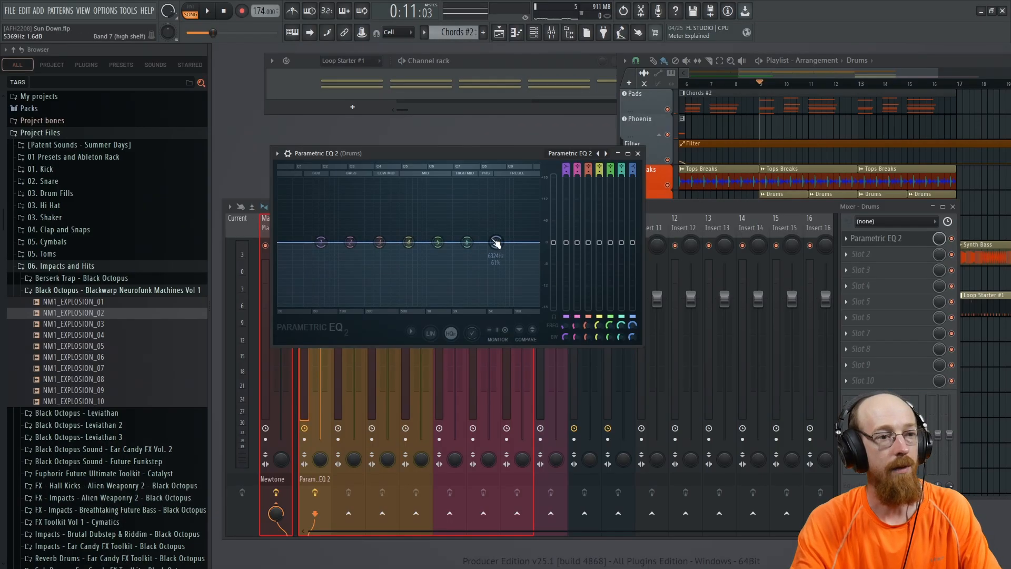
right_click(495, 242)
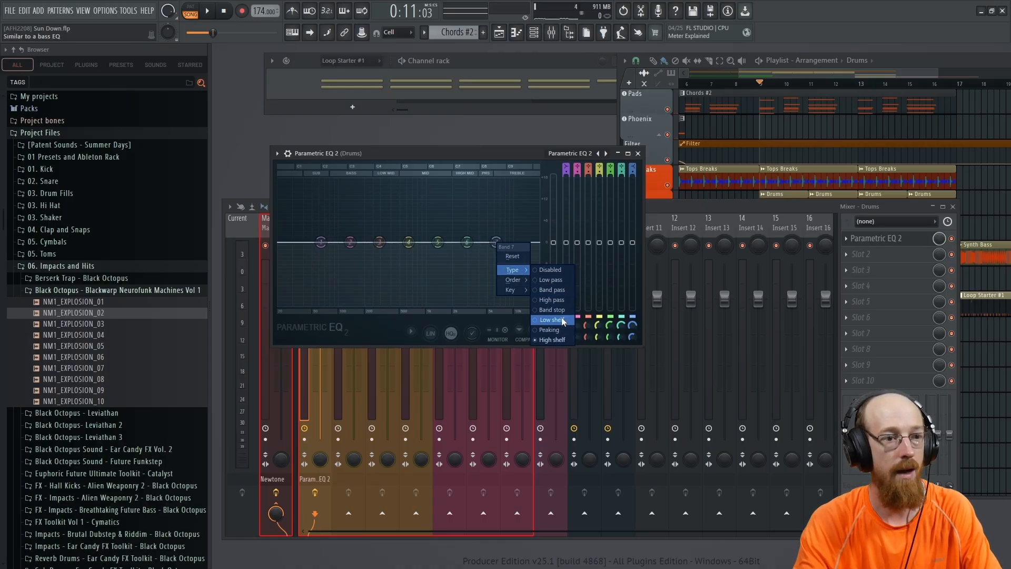
left_click(550, 279)
type("tran")
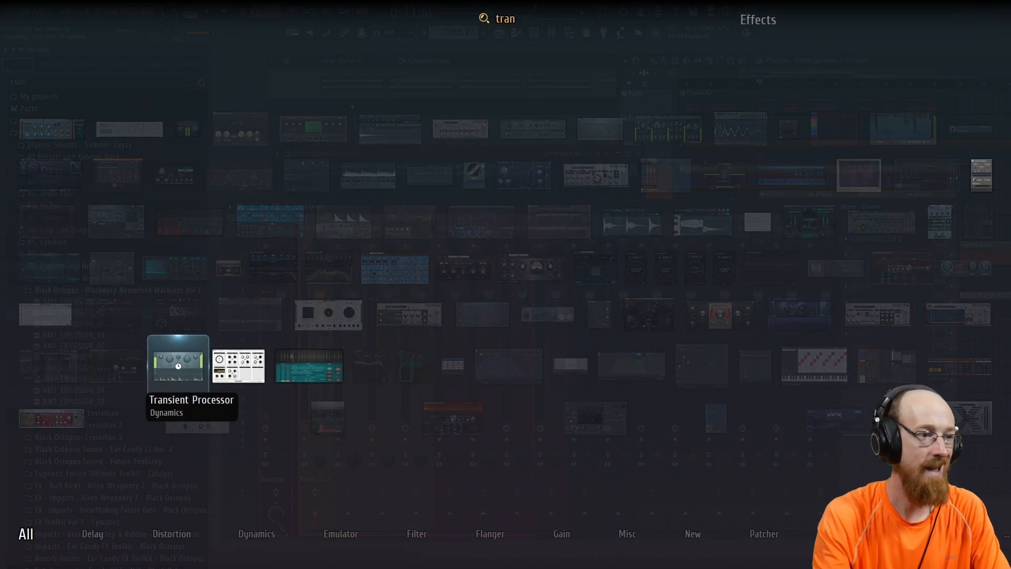
Load Transient Processor onto the Drums mixer track from the plugin search results.
double_click(178, 364)
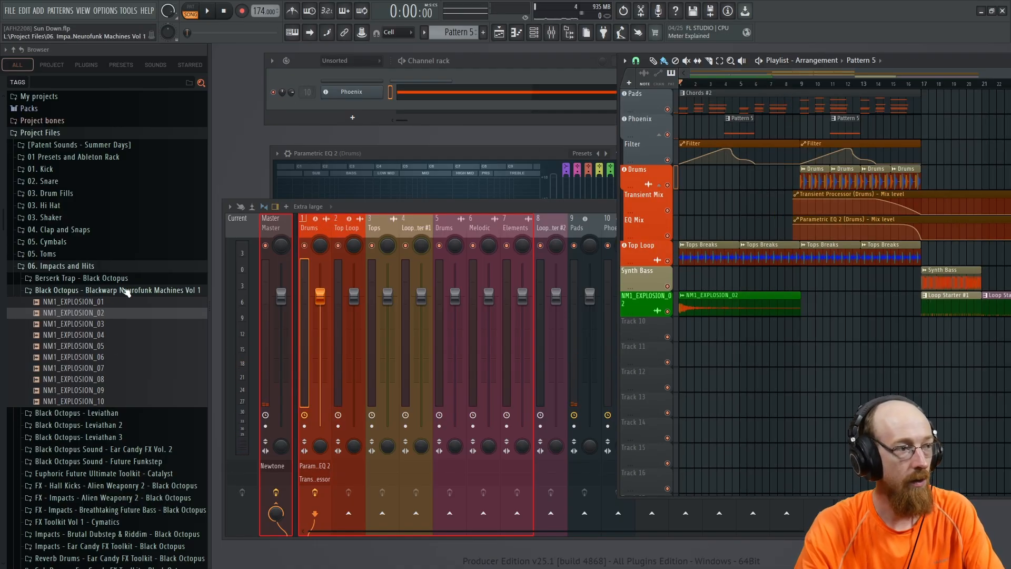
Add a FLEX synth with the Warehouse Beacon preset on its own playlist track.
left_click(377, 60)
type("flex")
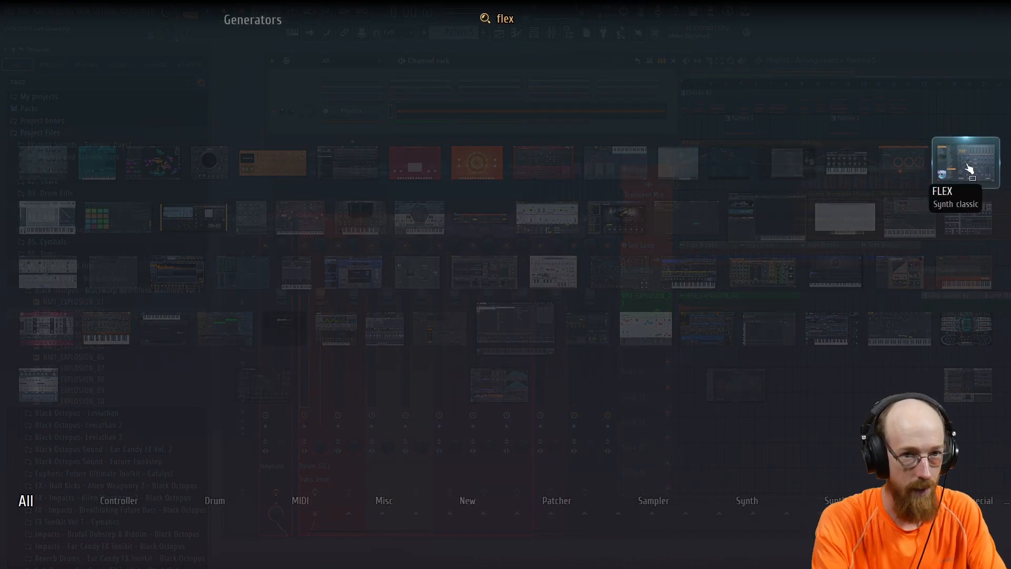
left_click(966, 163)
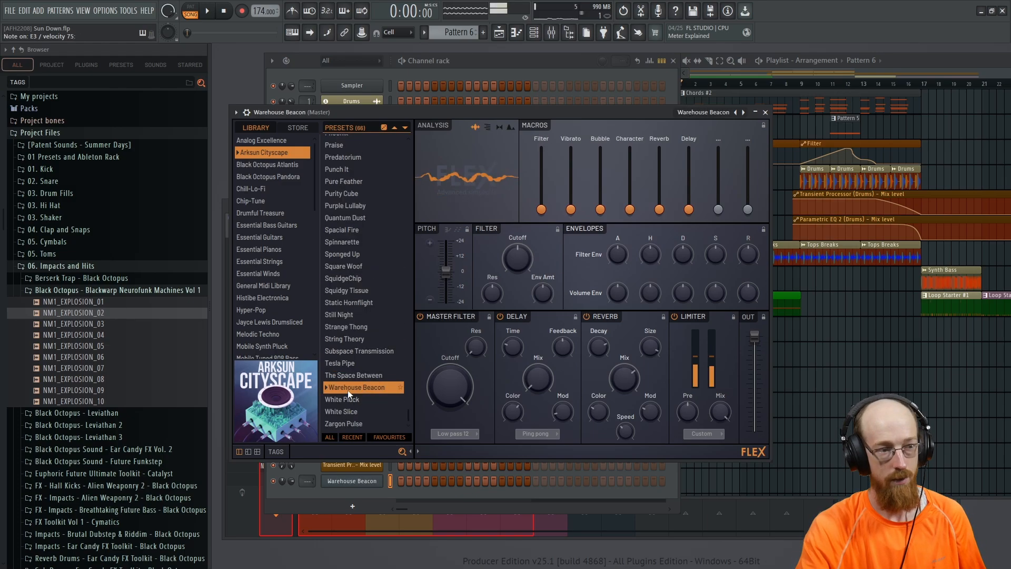
left_click(765, 112)
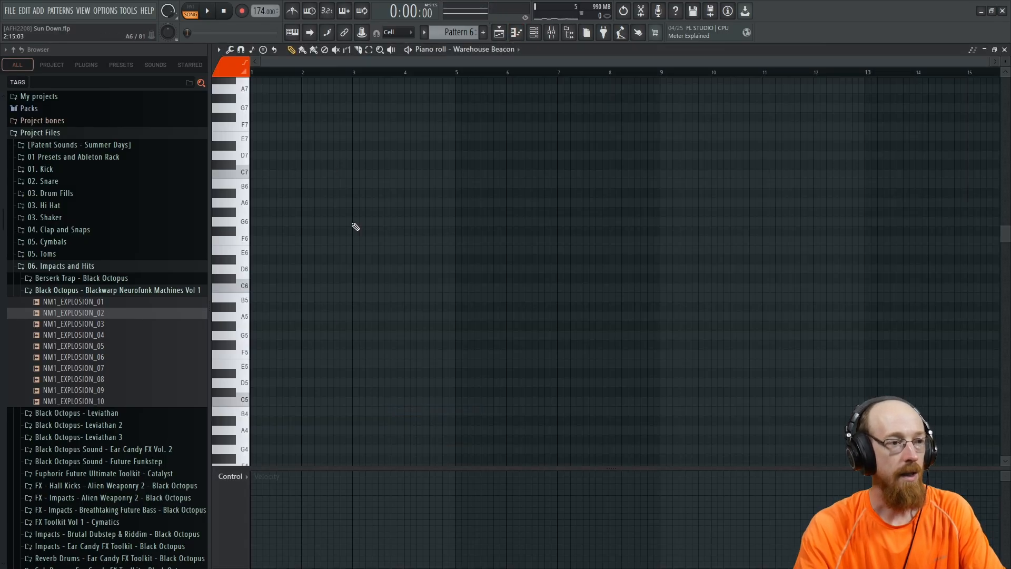
left_click(232, 334)
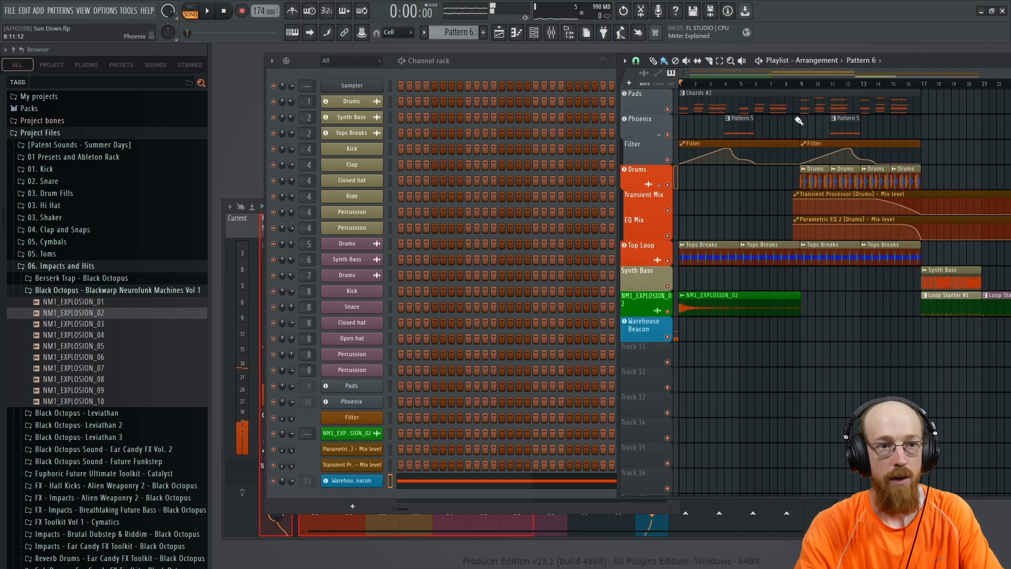
Select the Pads Chords #2 pattern and show it in the piano roll.
left_click(793, 325)
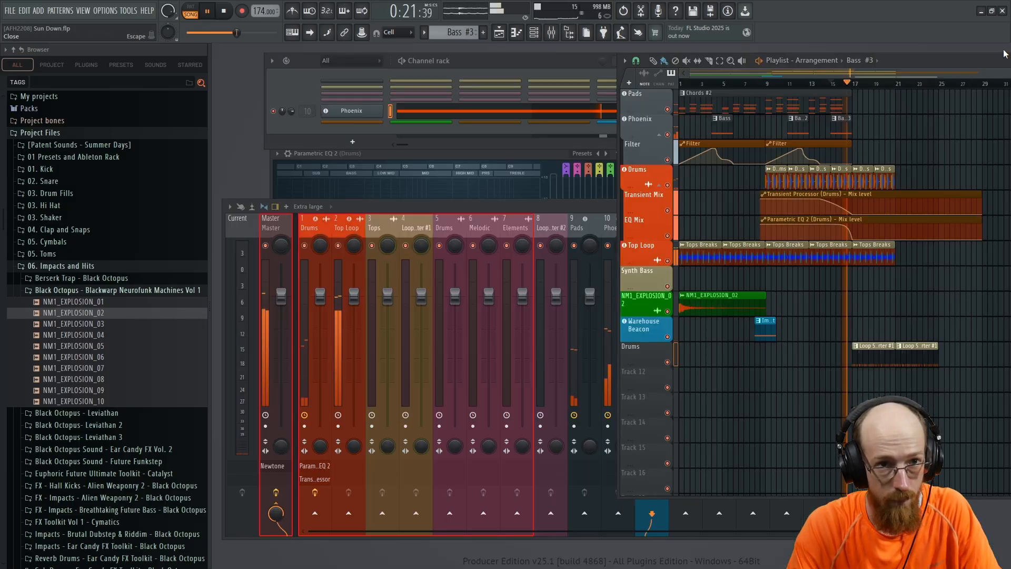
left_click(206, 11)
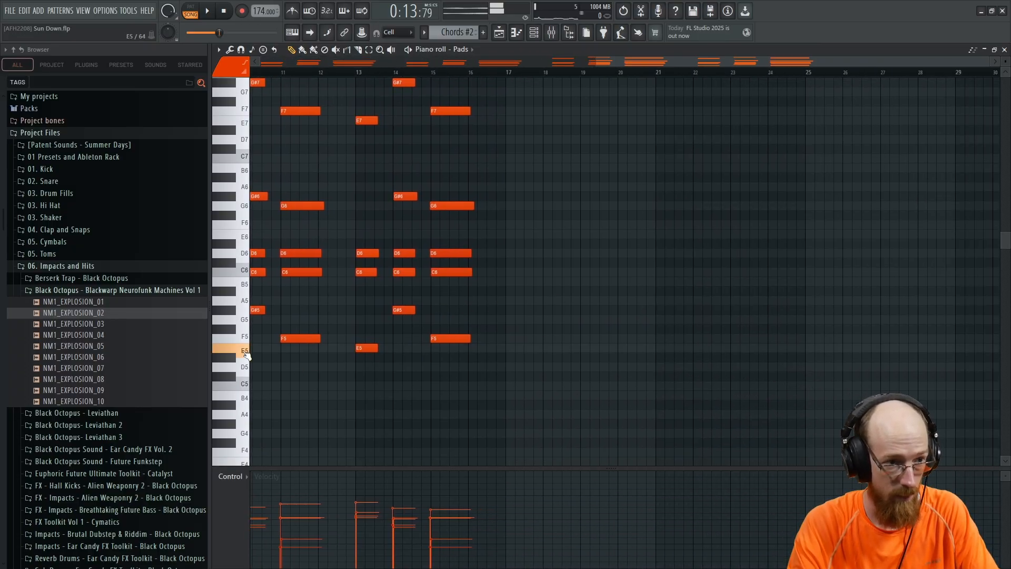
Scroll through the Pads chord notes, then close the piano roll.
scroll("down", 3)
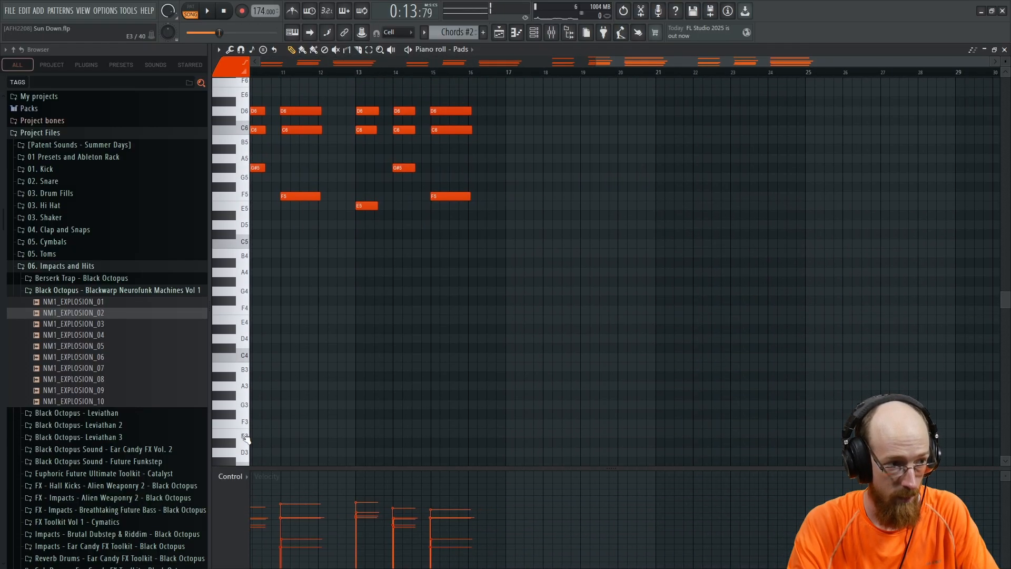
left_click(542, 431)
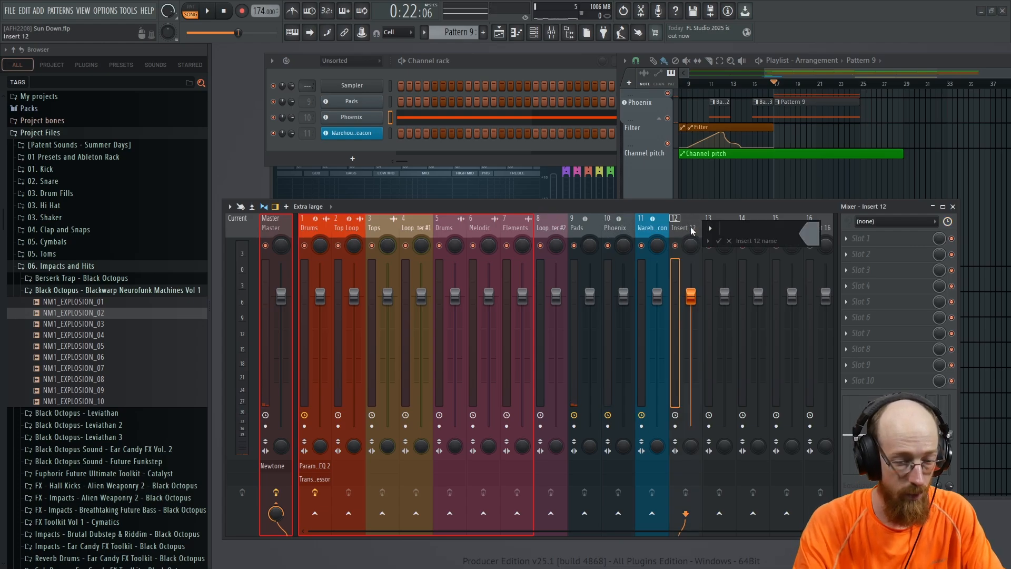
Name insert 12 'BASS MACHINE', bend its WaveShaper curve, and automate the WaveShaper mix.
type("BASS NMACHINE")
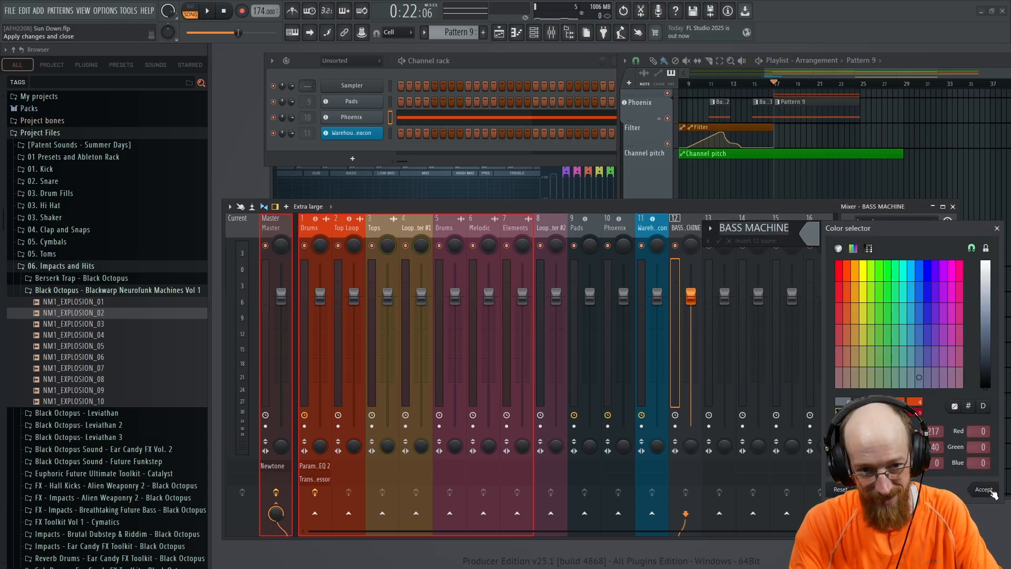
left_click(982, 489)
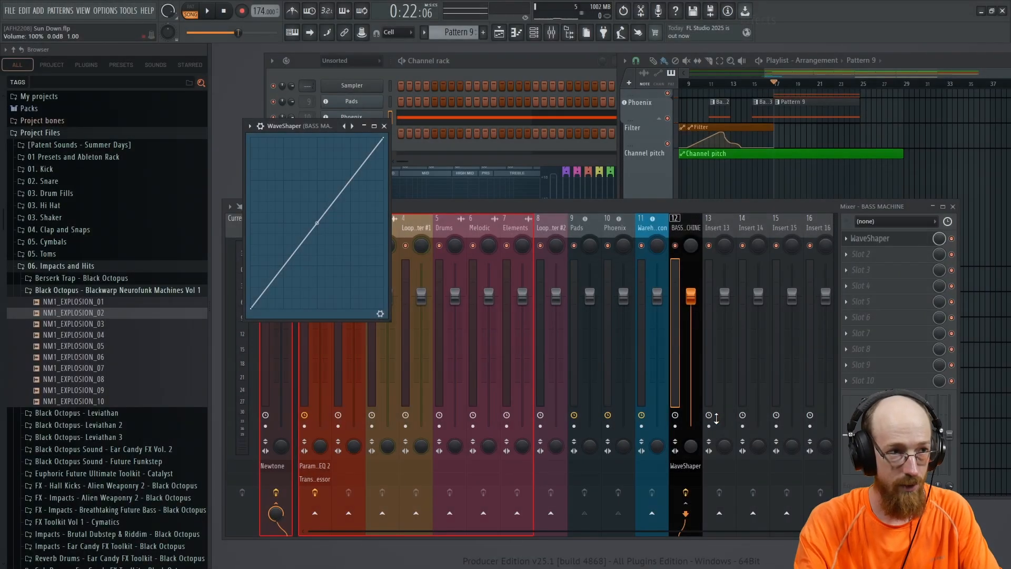
left_click_drag(316, 222, 317, 142)
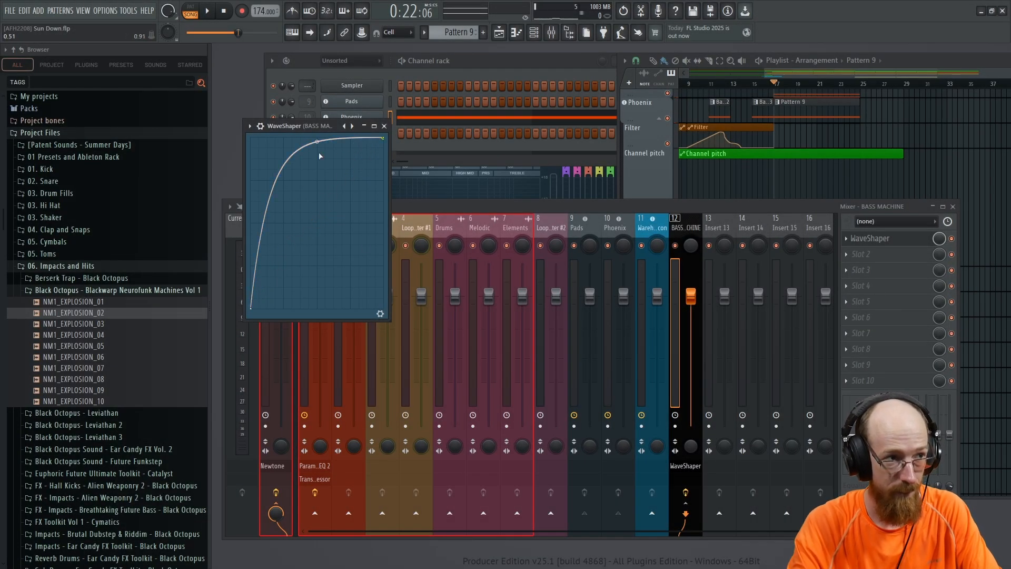
left_click(189, 11)
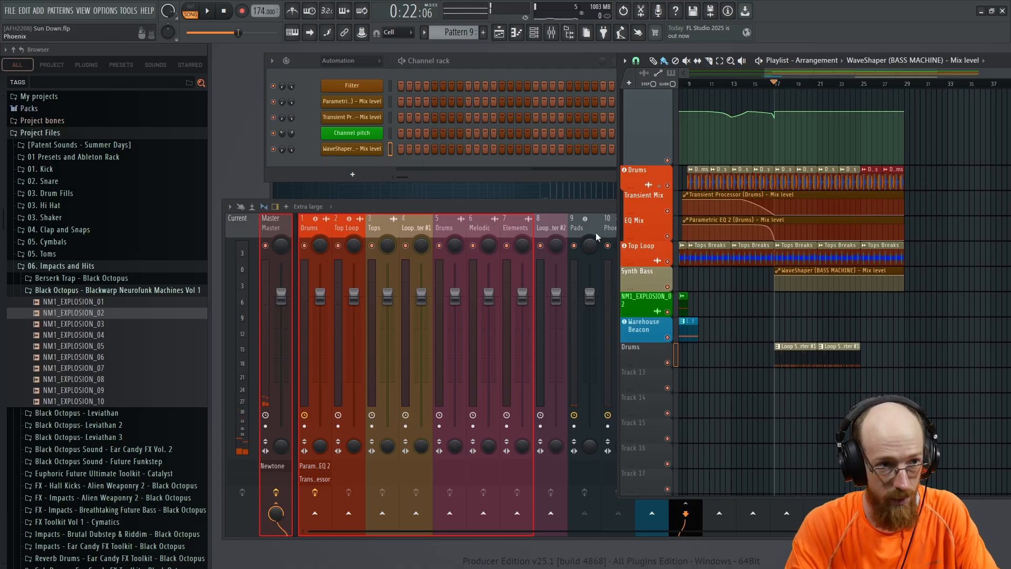
Open the track-mode options for an empty playlist track.
left_click(686, 227)
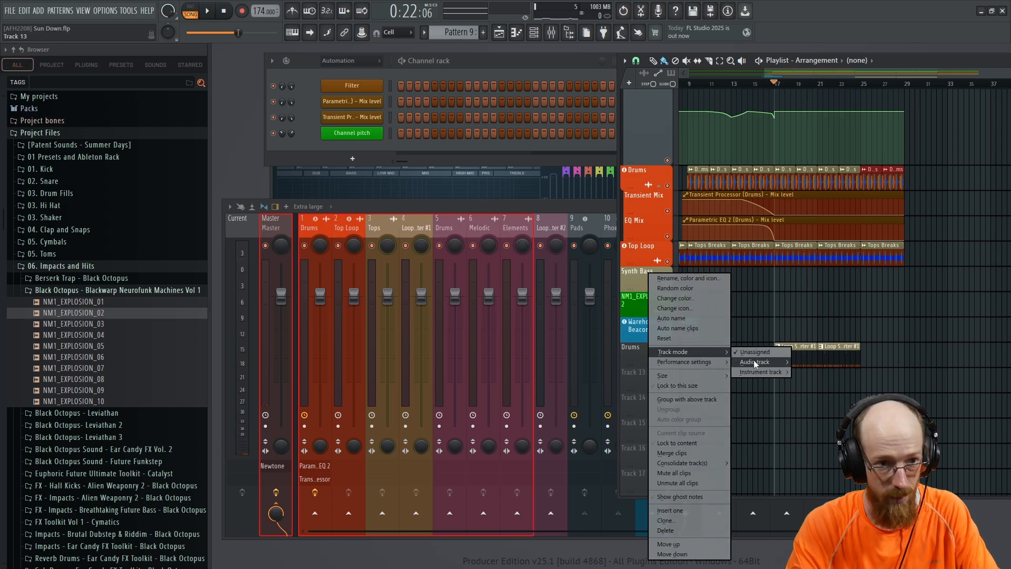
mouse_move(754, 362)
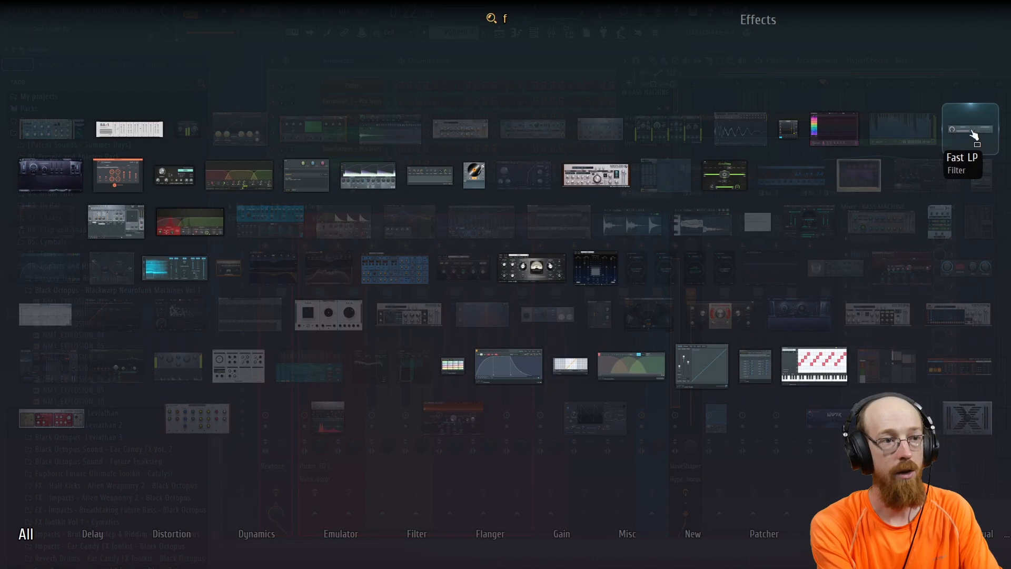
Load Fast LP onto BASS MACHINE and edit its cutoff automation curve.
left_click(963, 129)
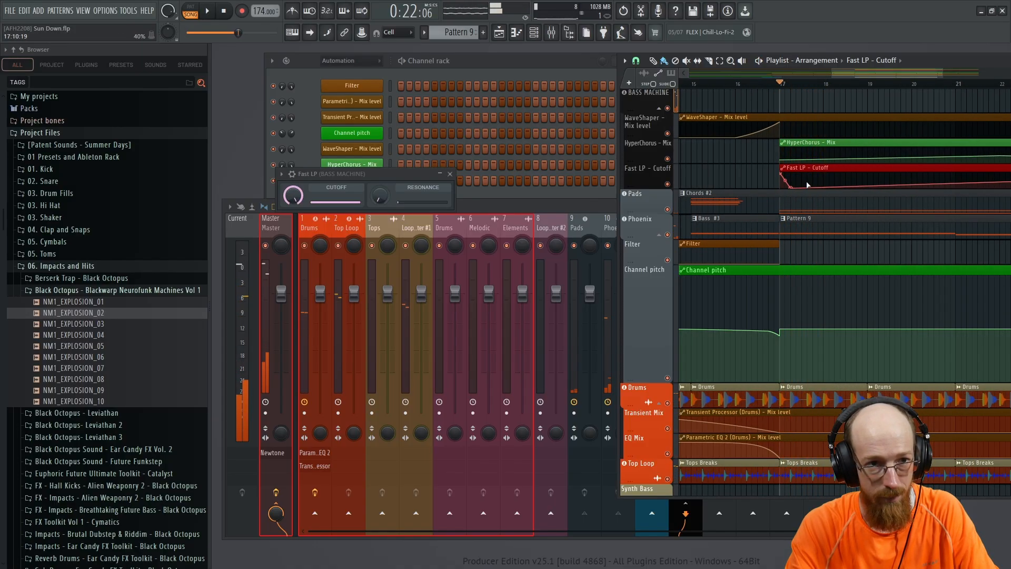
left_click(206, 11)
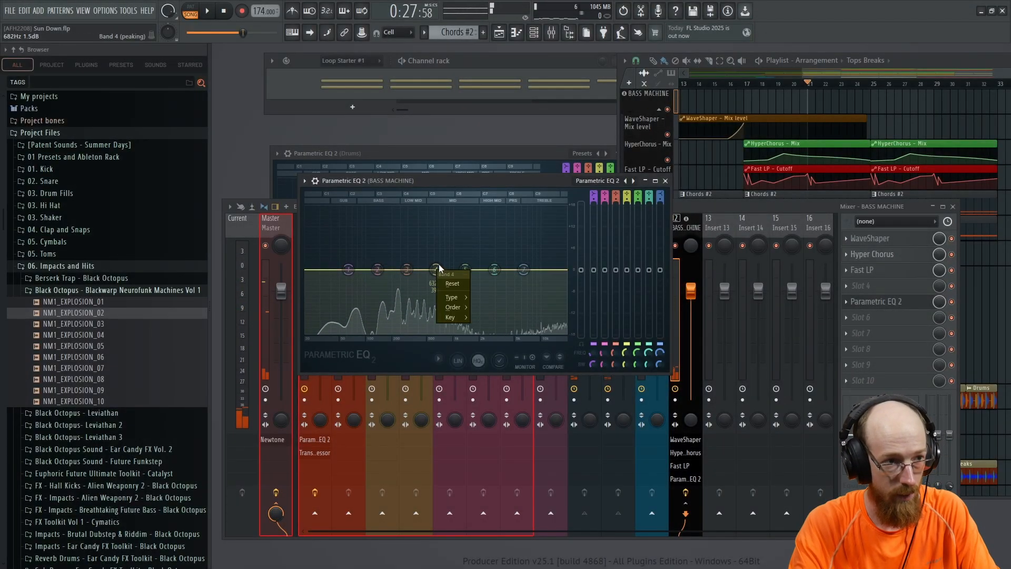
Set band 4 of the BASS MACHINE Parametric EQ 2 to Low shelf.
left_click(453, 297)
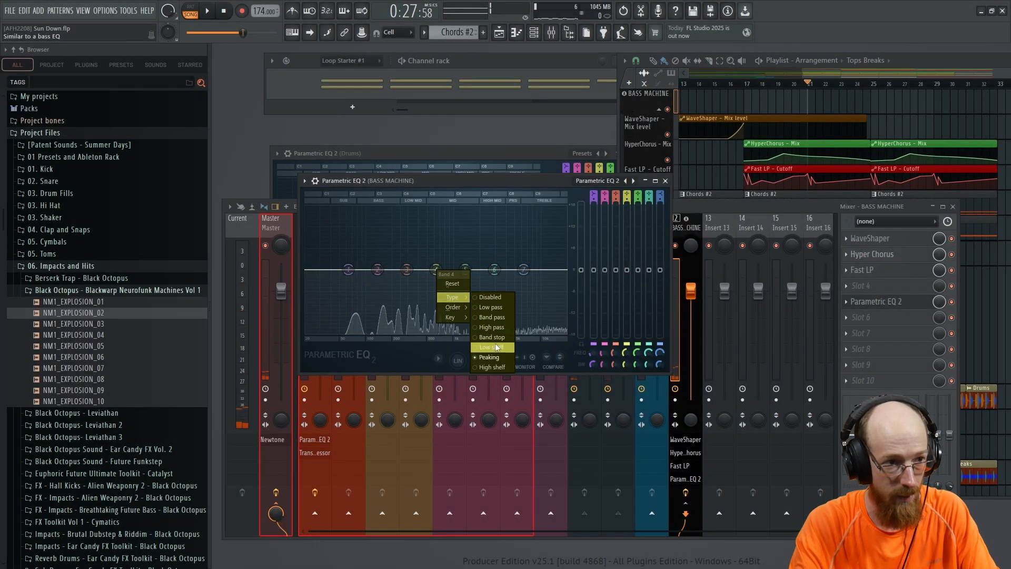
left_click(491, 347)
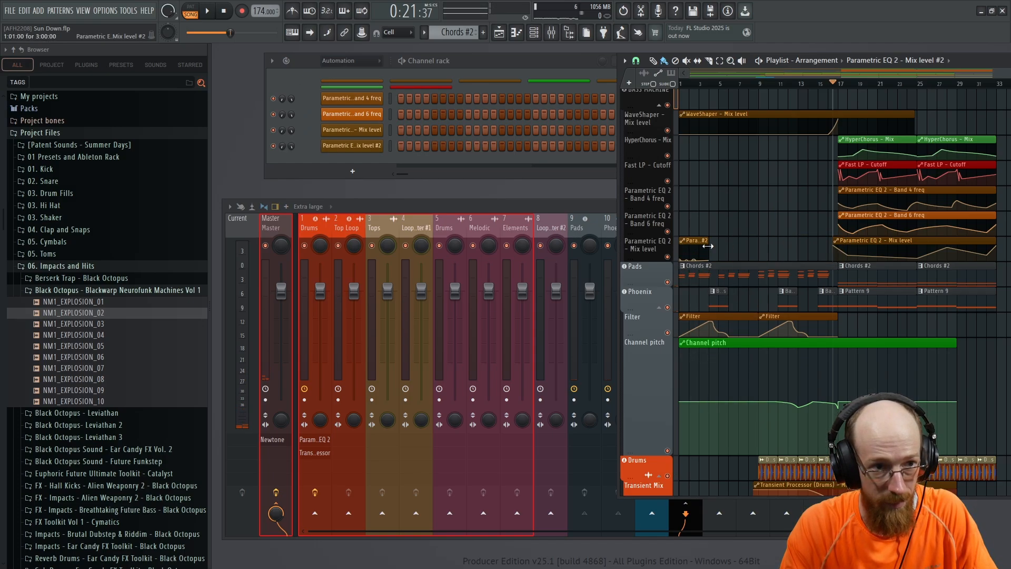
Search the effects browser for 'emp' and add the Emphasis plugin.
left_click(206, 11)
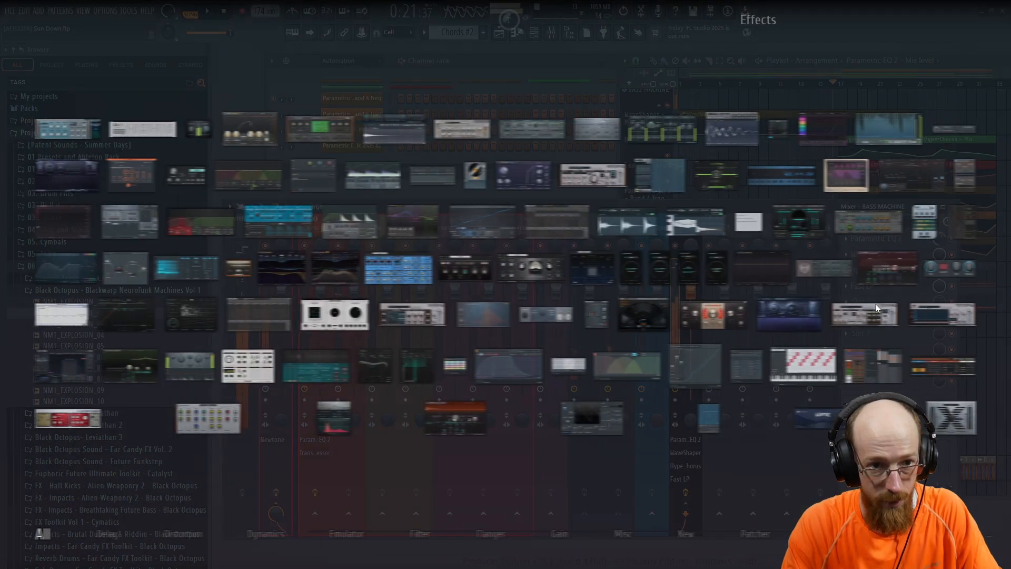
type("emp")
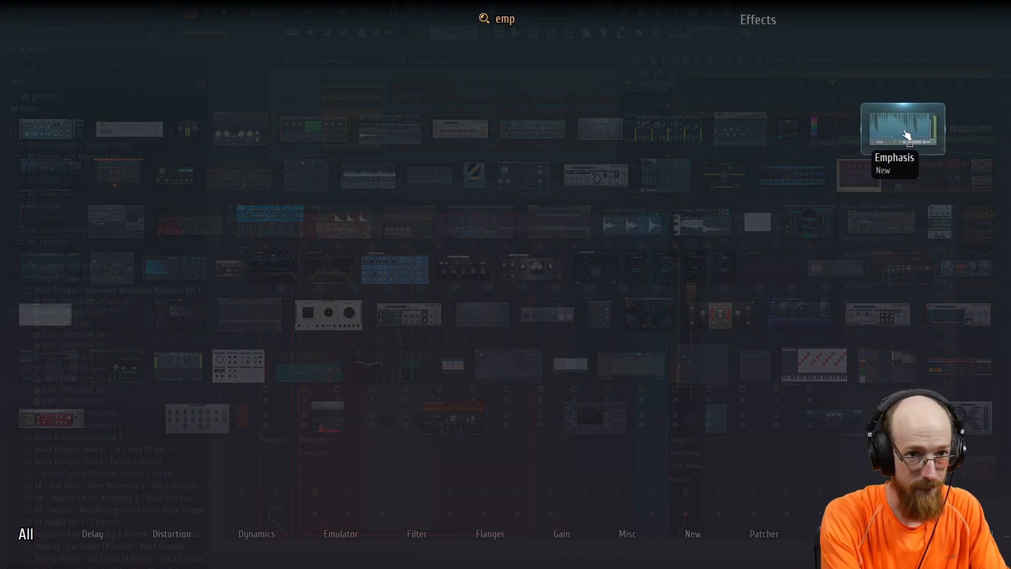
double_click(902, 129)
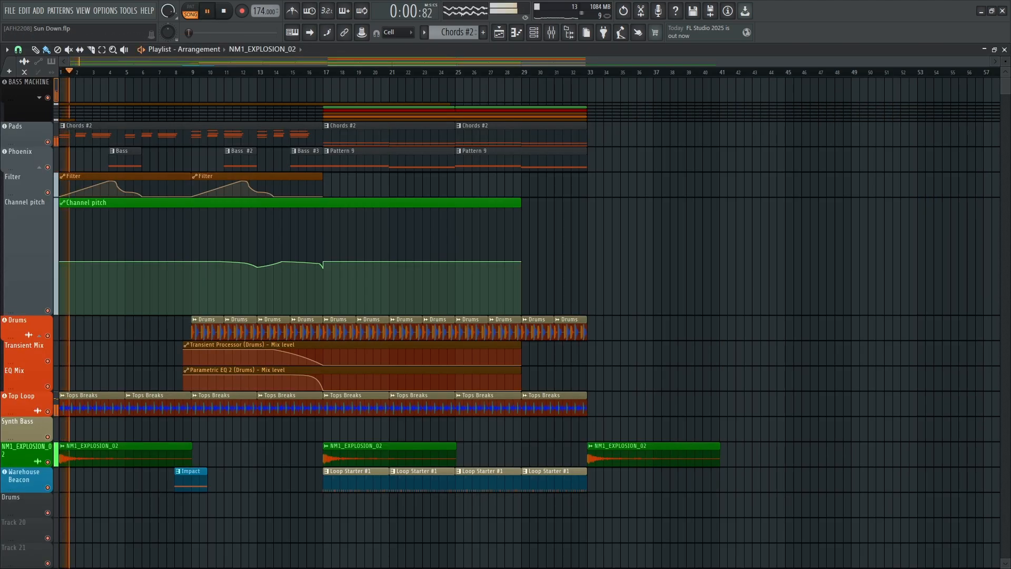
Play the Sun Down arrangement to around bar 37, then stop back at the start.
left_click(207, 11)
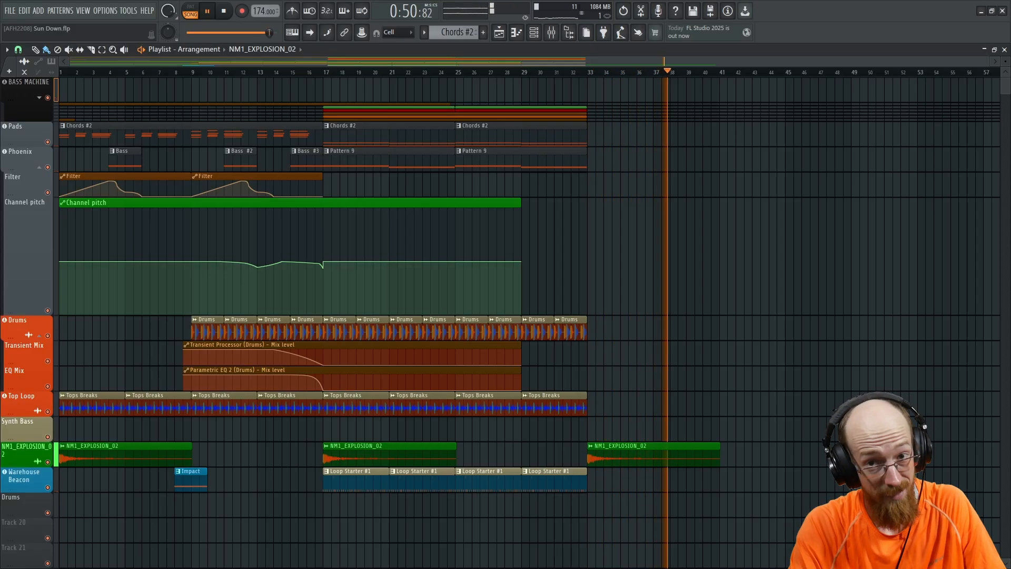
left_click(224, 11)
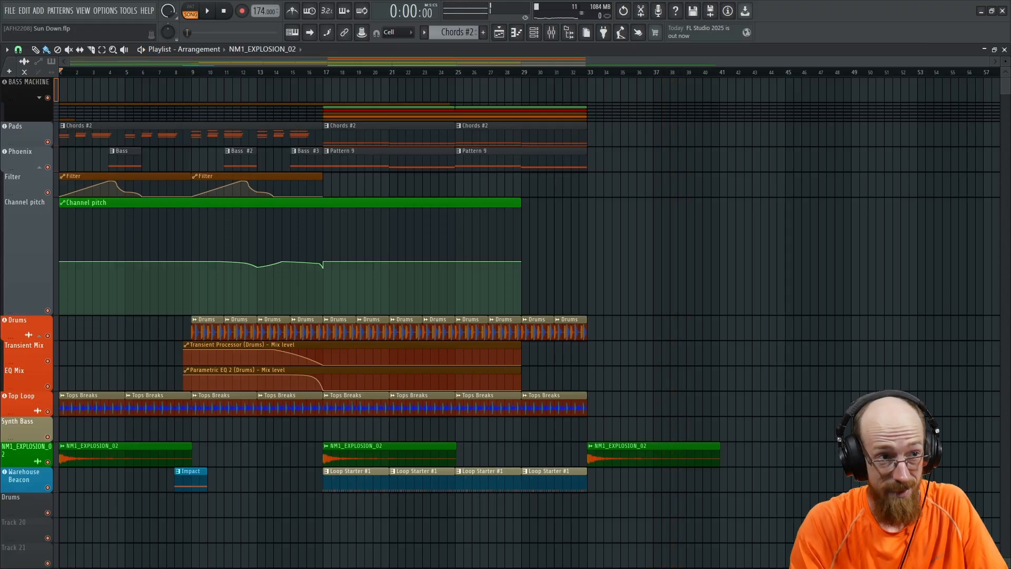